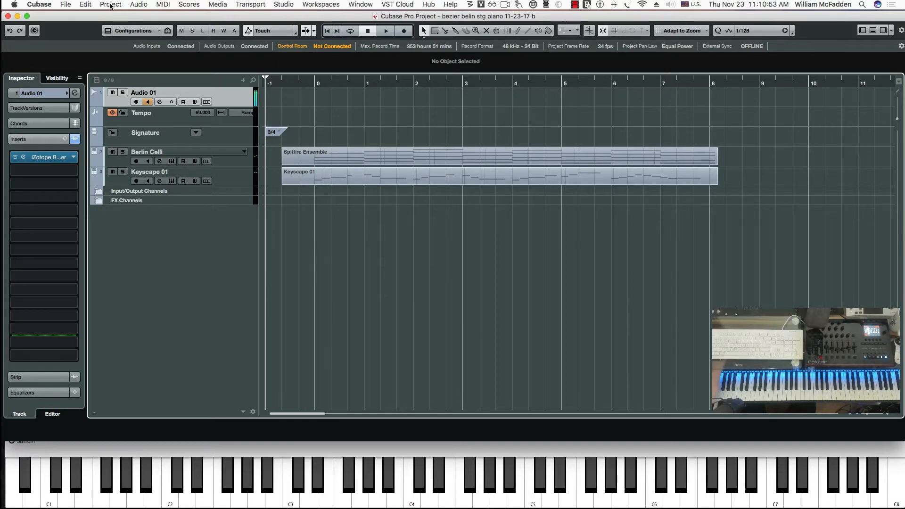
- Open the Automation Panel from the Project menu
{"action": "left_click", "coordinate": [110, 5]}
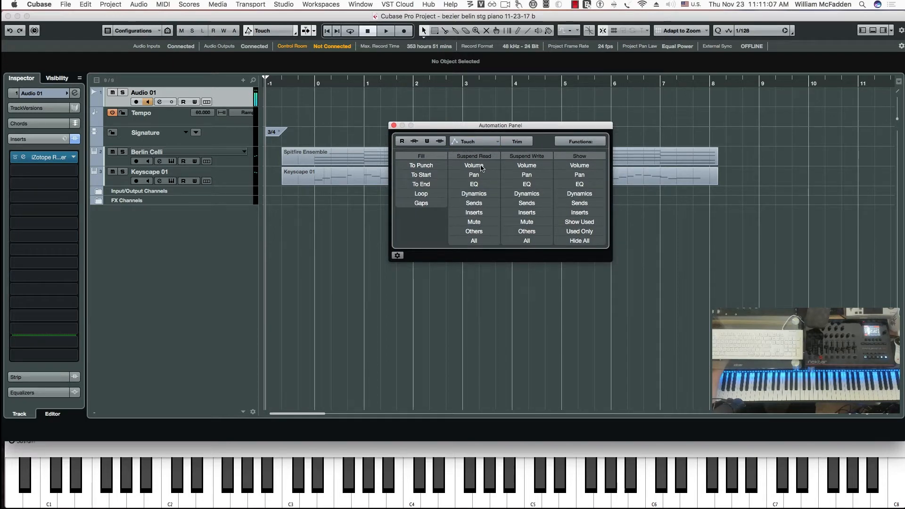
{"action": "mouse_move", "coordinate": [502, 183]}
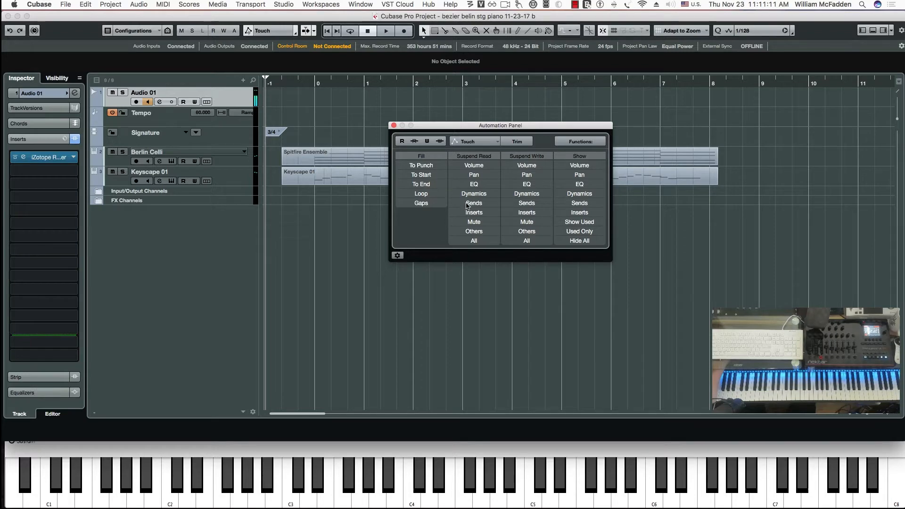
{"action": "mouse_move", "coordinate": [483, 205]}
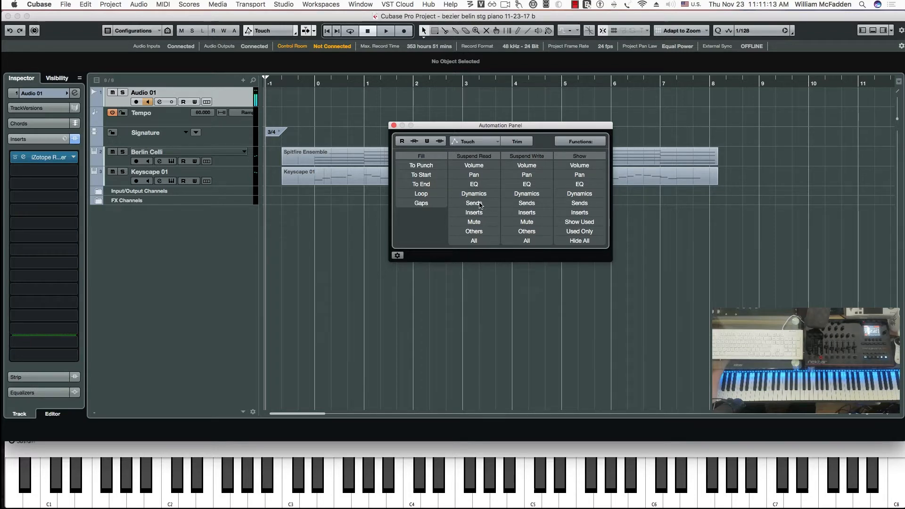
{"action": "mouse_move", "coordinate": [474, 222]}
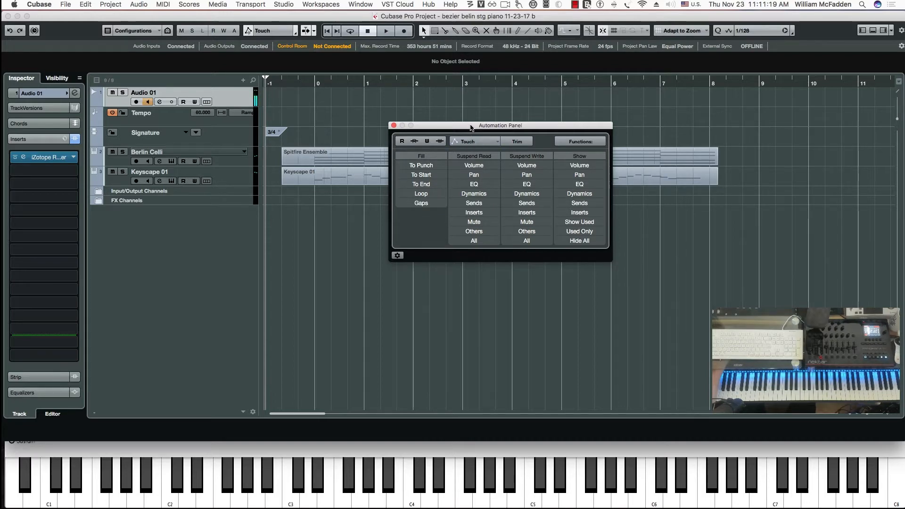
- Close the Automation Panel window to show the plain arrangement
{"action": "left_click", "coordinate": [393, 125]}
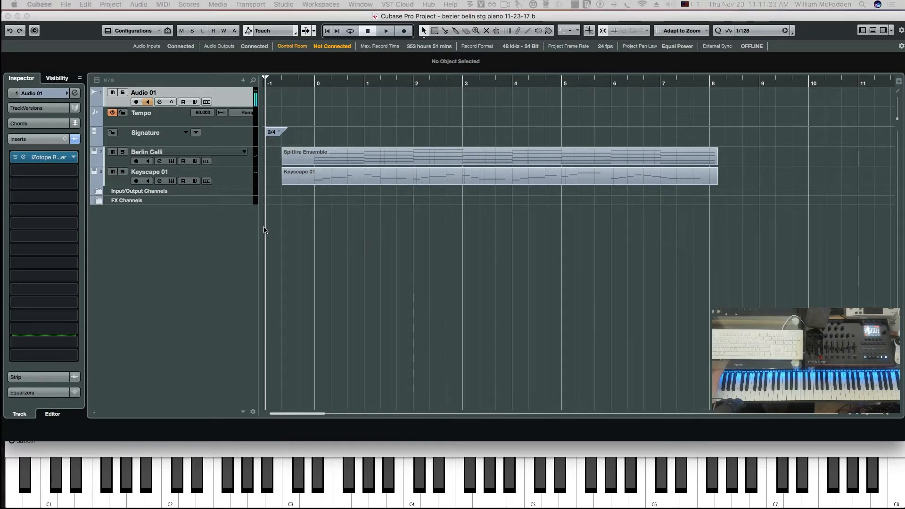
{"action": "mouse_move", "coordinate": [359, 255]}
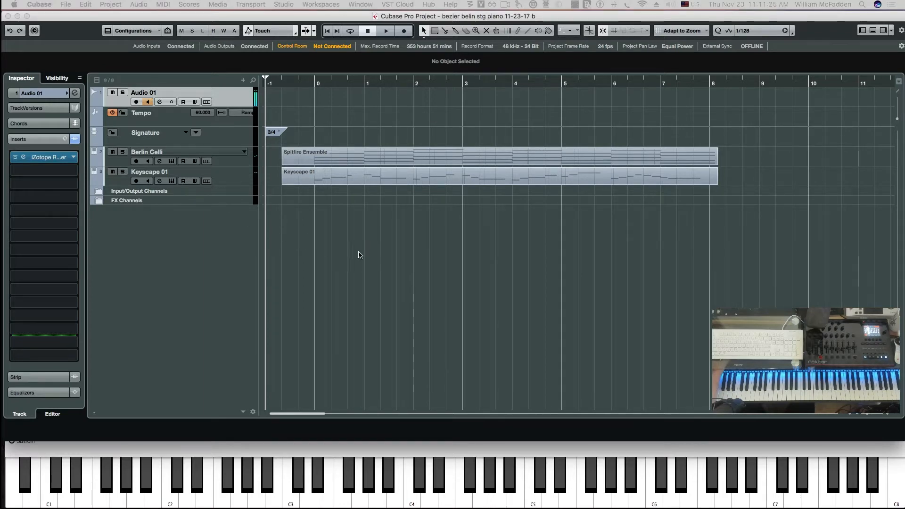
{"action": "mouse_move", "coordinate": [397, 279]}
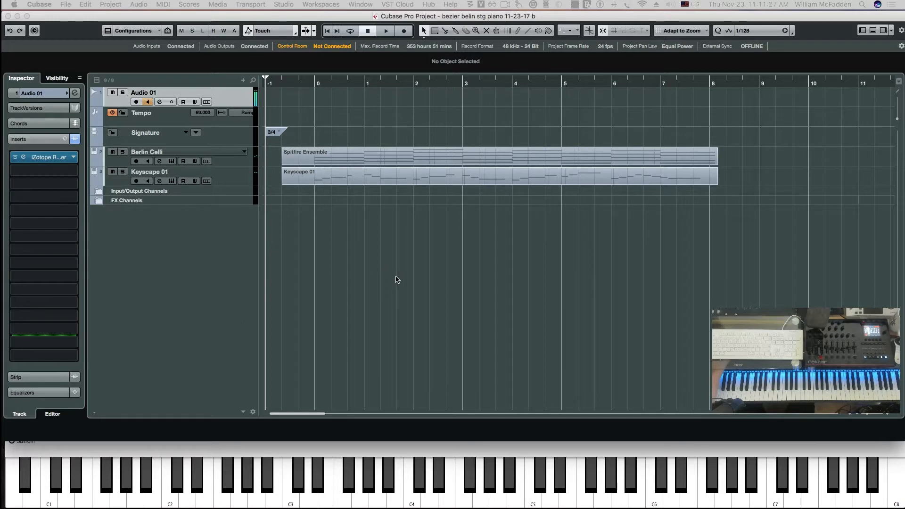
{"action": "mouse_move", "coordinate": [417, 274]}
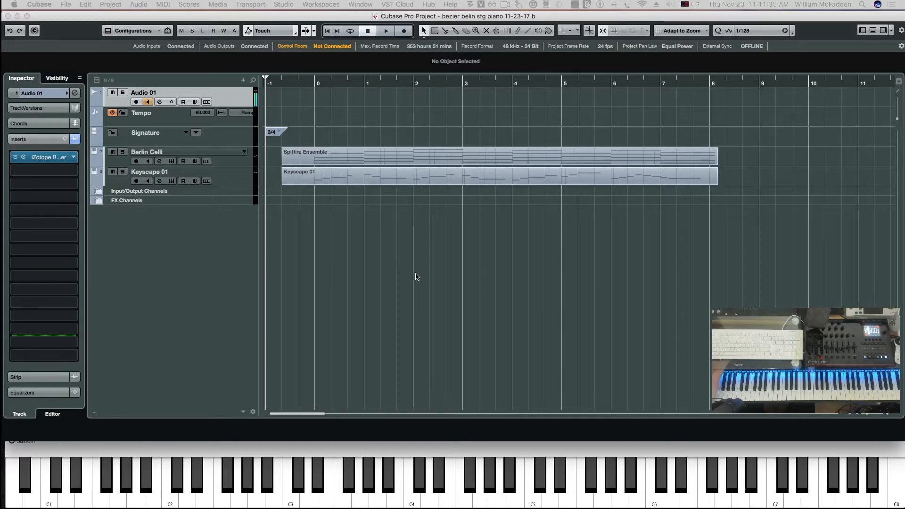
{"action": "mouse_move", "coordinate": [422, 274]}
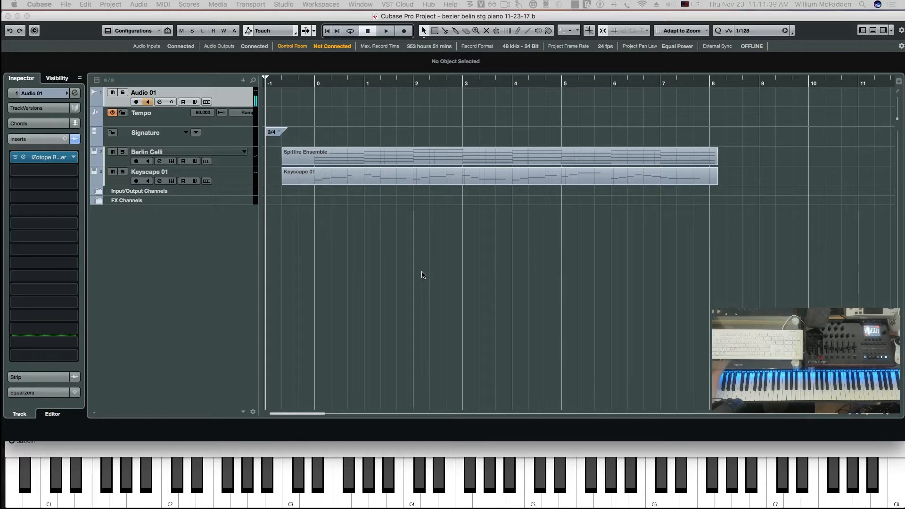
{"action": "mouse_move", "coordinate": [370, 237]}
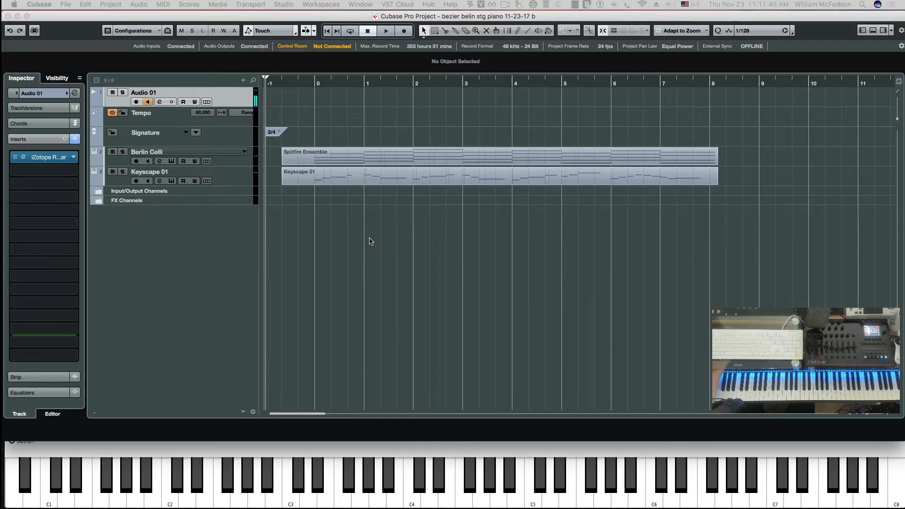
{"action": "mouse_move", "coordinate": [384, 240]}
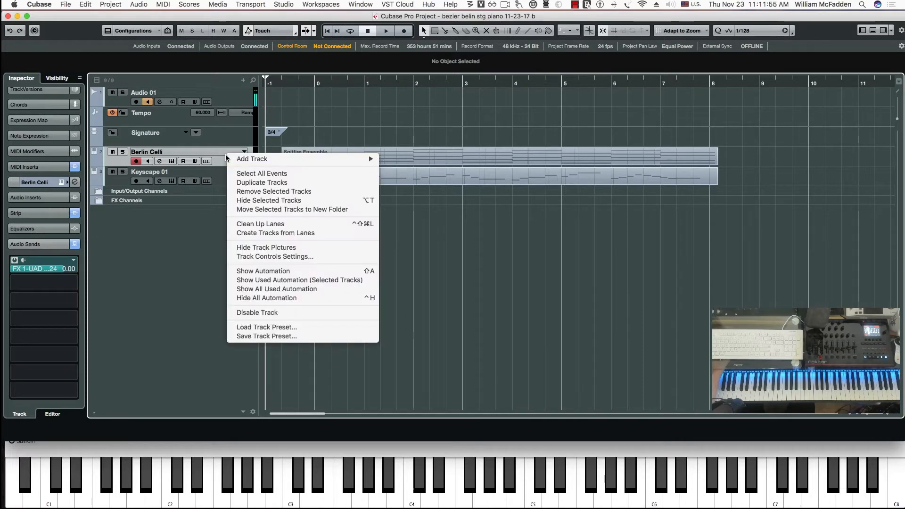
{"action": "mouse_move", "coordinate": [235, 193]}
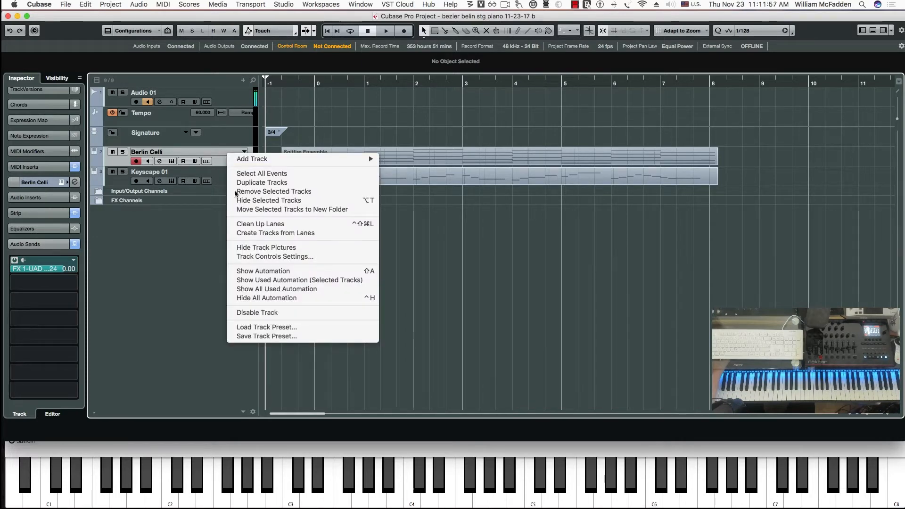
- Show the Volume automation lanes for Berlin Celli and Keyscape 01
{"action": "left_click", "coordinate": [263, 271]}
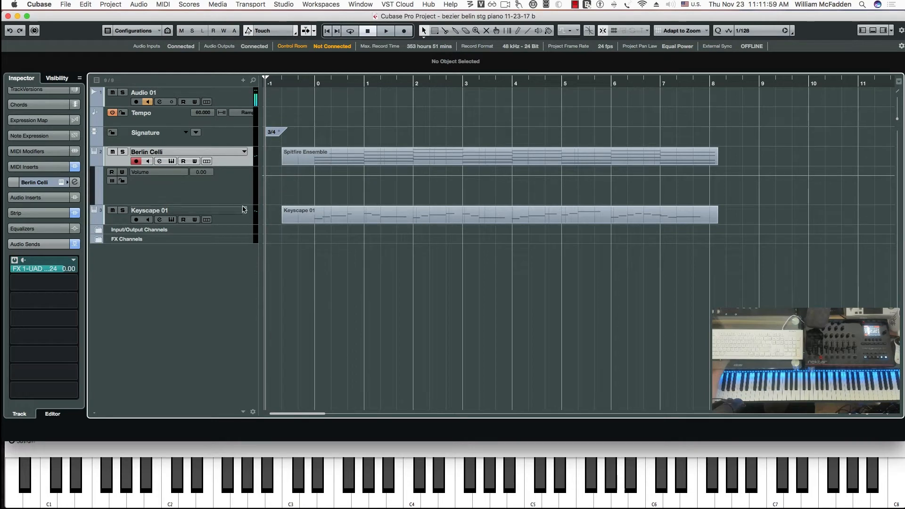
{"action": "mouse_move", "coordinate": [242, 202]}
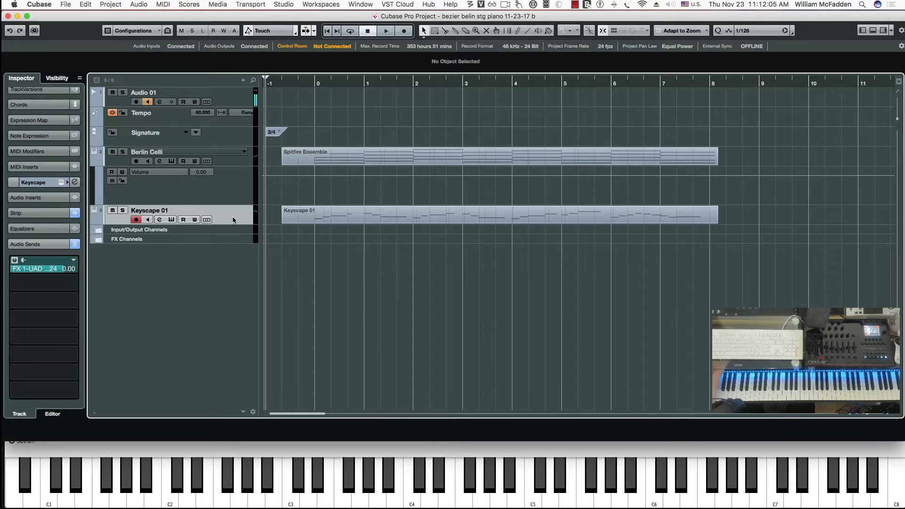
{"action": "right_click", "coordinate": [233, 219]}
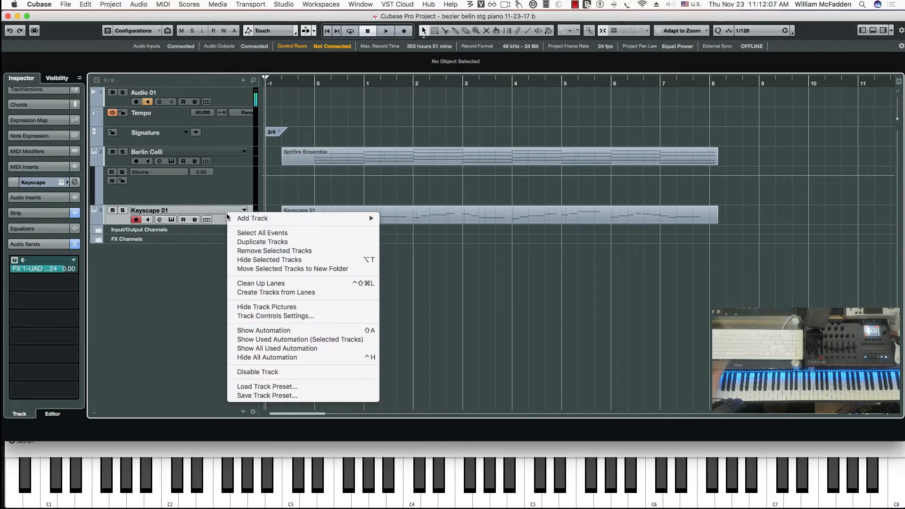
{"action": "mouse_move", "coordinate": [282, 330]}
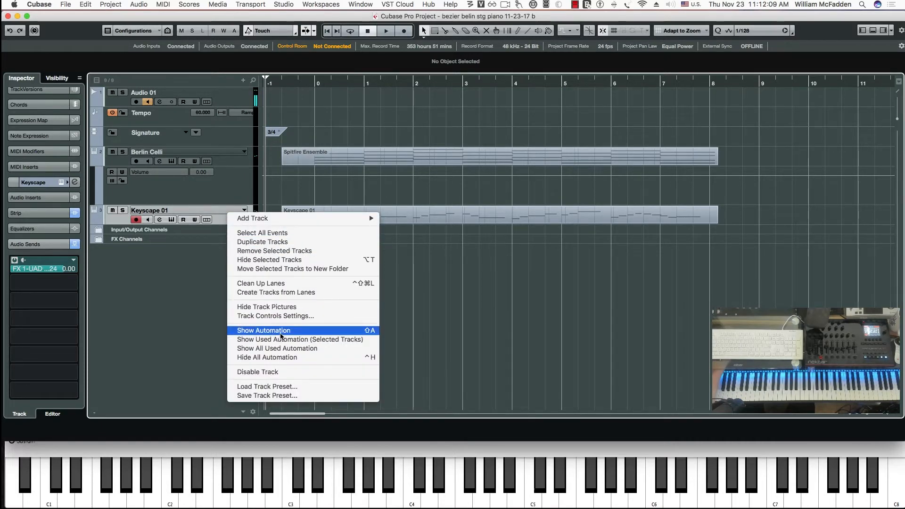
{"action": "mouse_move", "coordinate": [313, 333]}
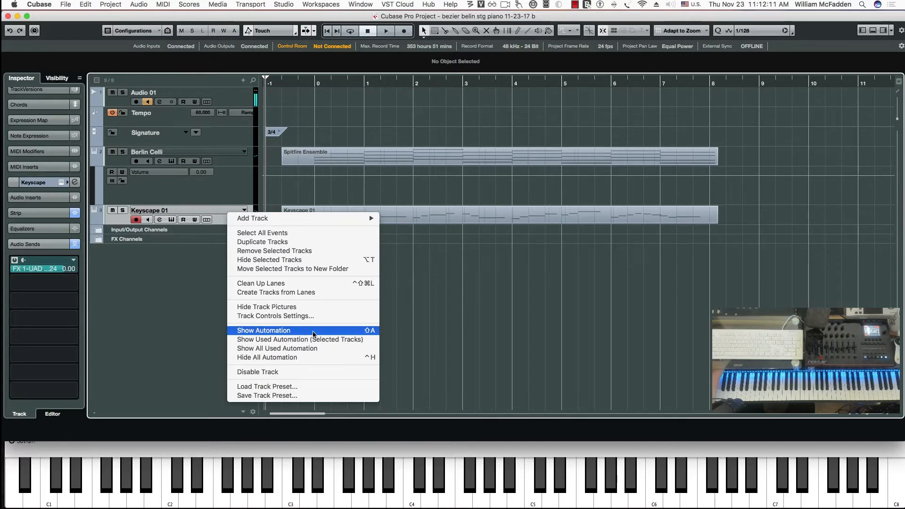
{"action": "left_click", "coordinate": [264, 330]}
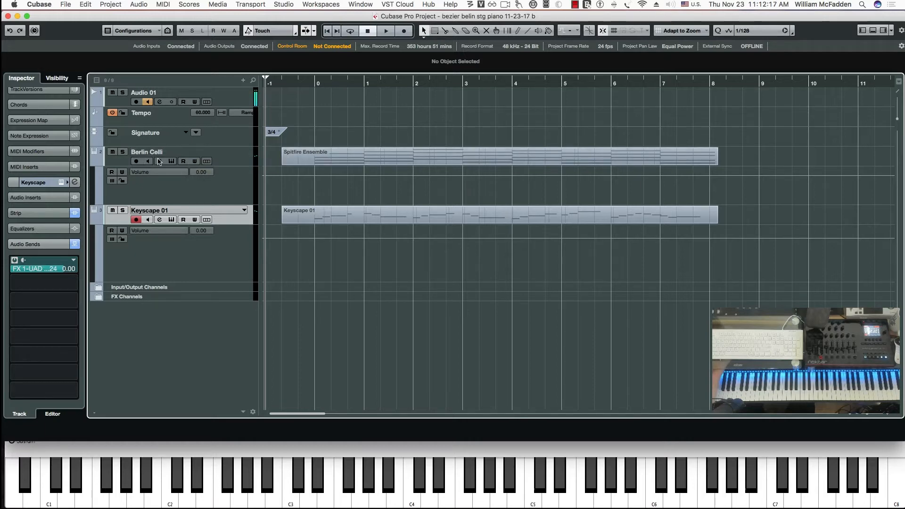
{"action": "mouse_move", "coordinate": [242, 169]}
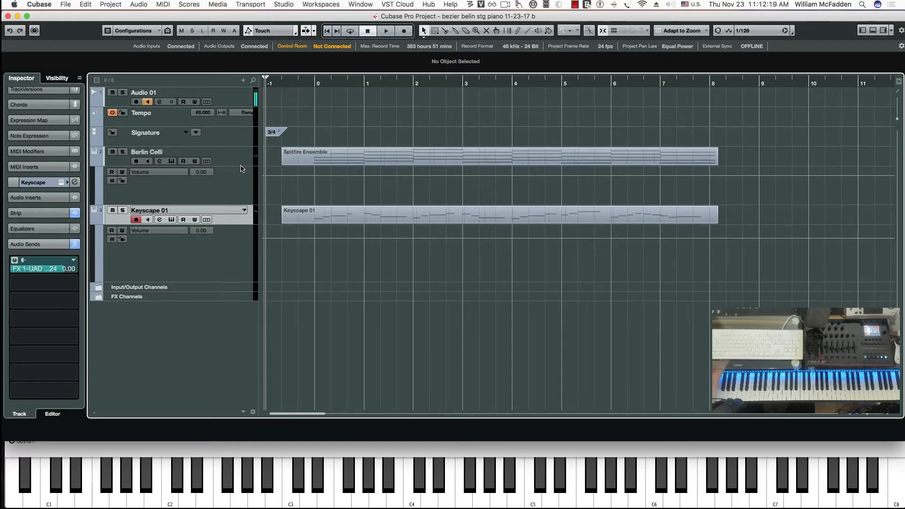
{"action": "mouse_move", "coordinate": [235, 215]}
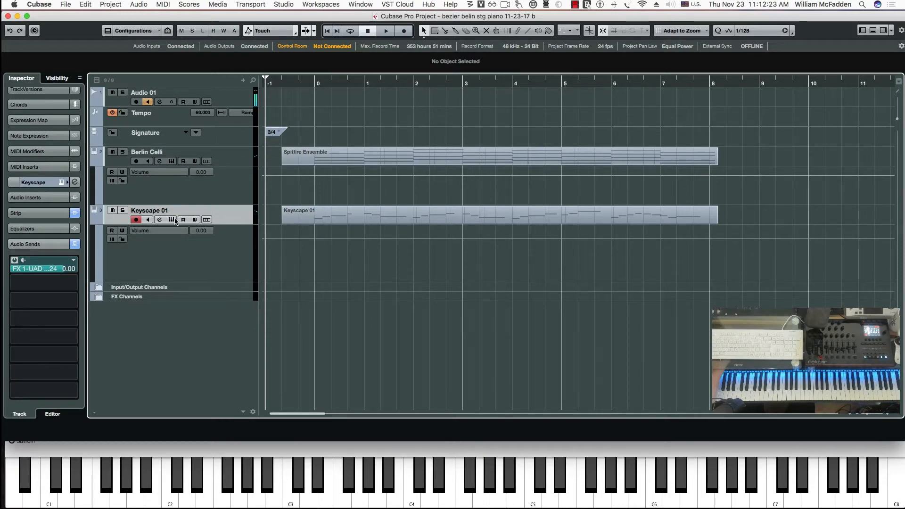
{"action": "left_click", "coordinate": [171, 219]}
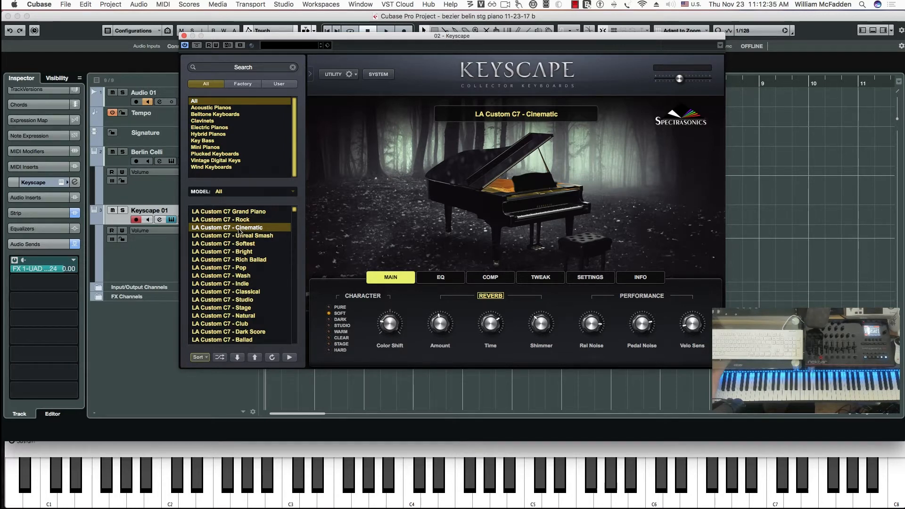
{"action": "mouse_move", "coordinate": [374, 221]}
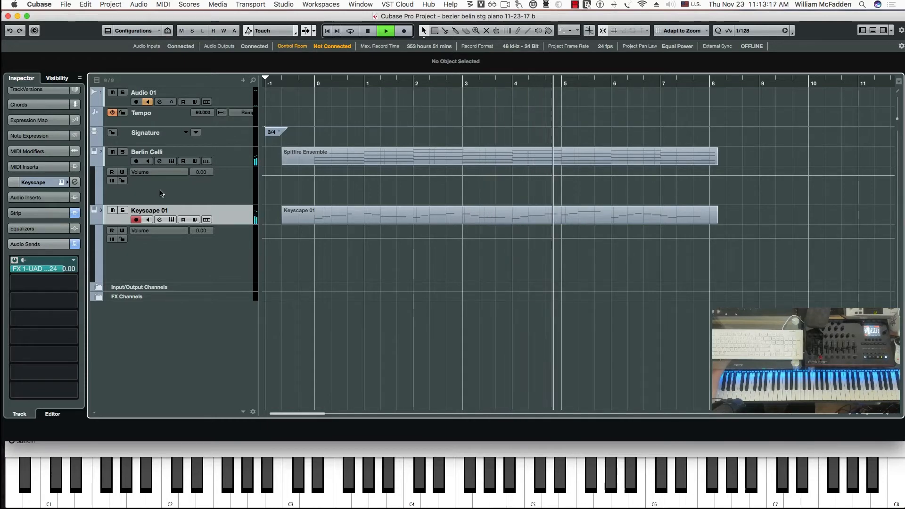
- Open and close Keyscape 01 channel settings, then enable automation read and write
{"action": "left_click", "coordinate": [159, 220]}
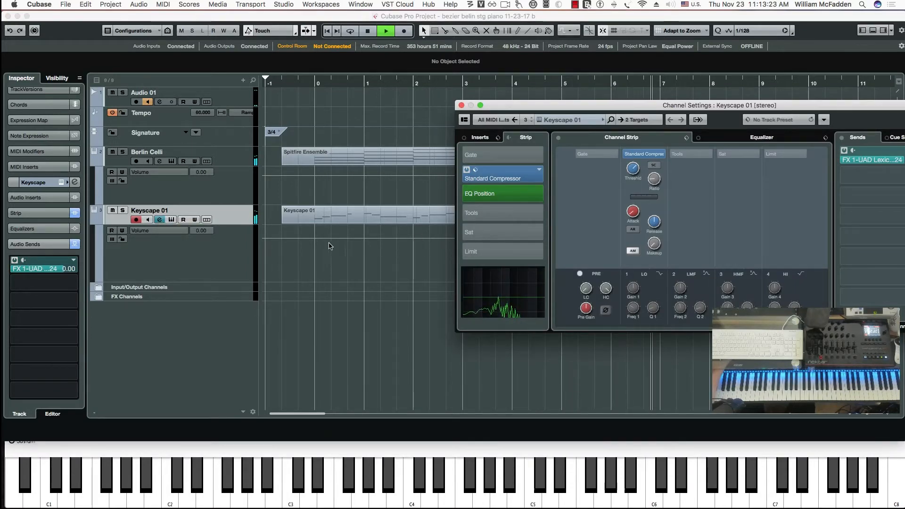
{"action": "left_click", "coordinate": [462, 105]}
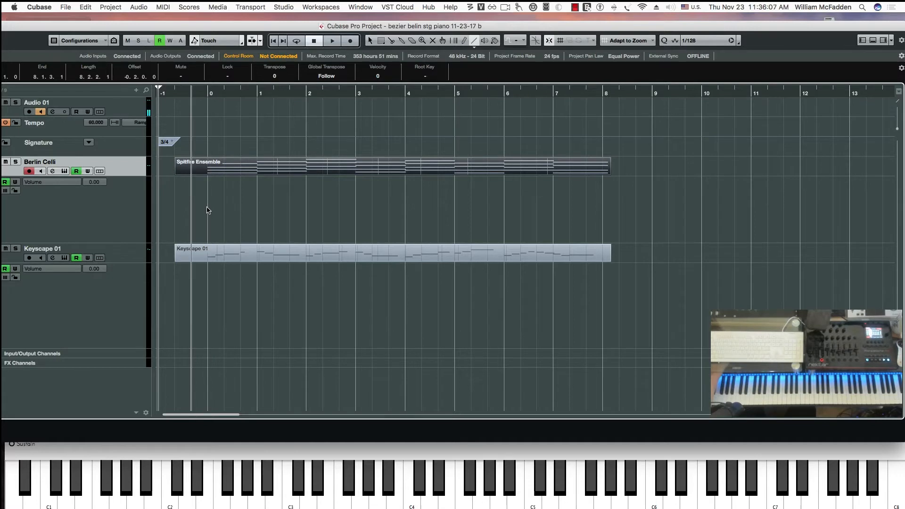
- Draw a rising volume ramp on Berlin Celli from bar 0 toward bar 2
{"action": "left_click_drag", "start_coordinate": [188, 206], "coordinate": [251, 196]}
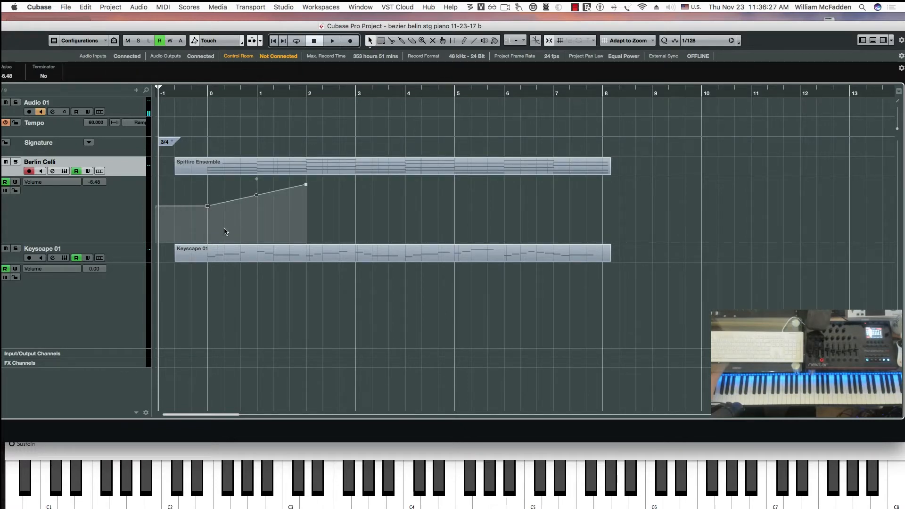
- Set the Quantize Presets grid to 1/8
{"action": "left_click", "coordinate": [700, 40]}
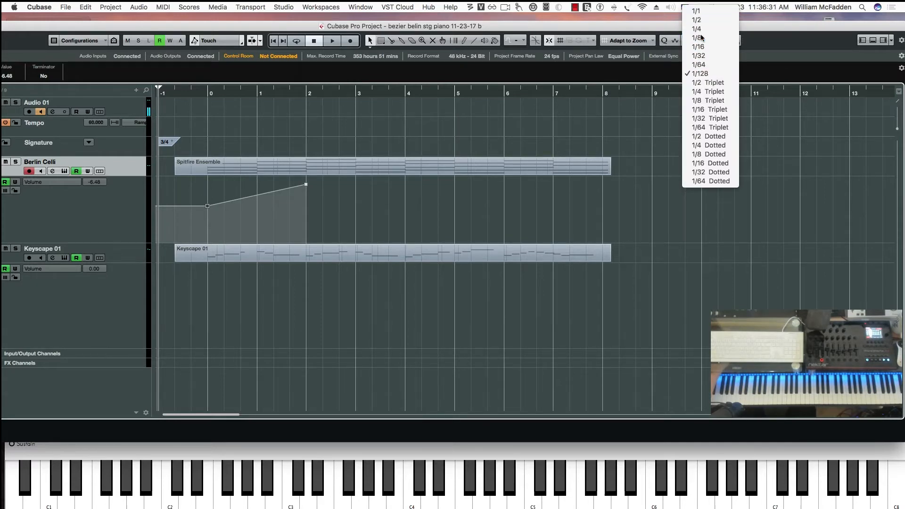
{"action": "left_click", "coordinate": [695, 37]}
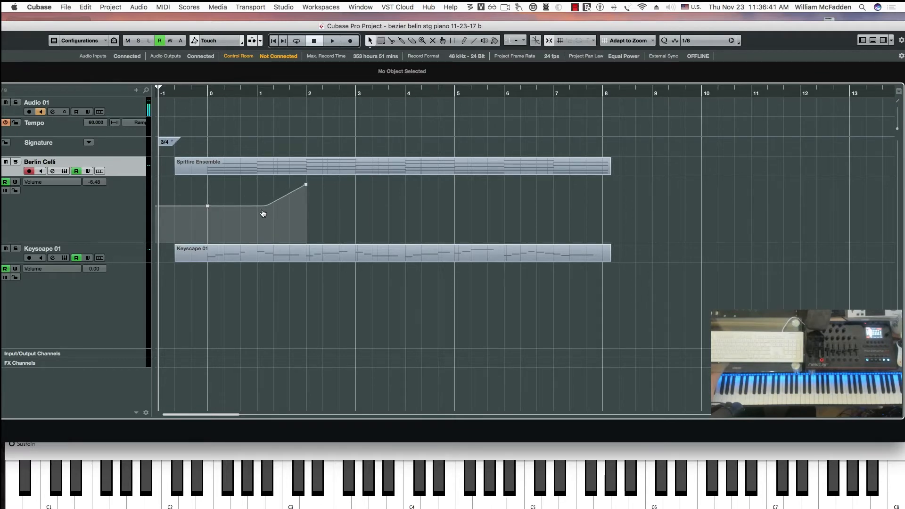
{"action": "mouse_move", "coordinate": [264, 225]}
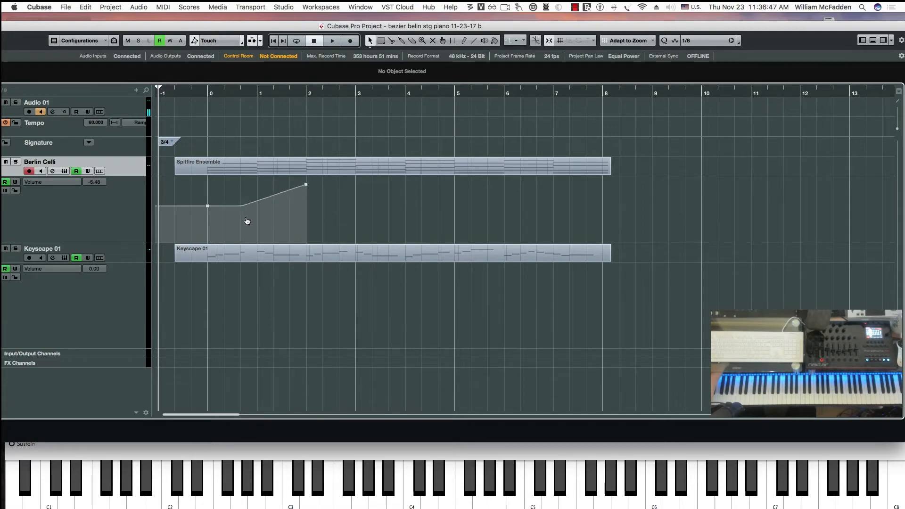
{"action": "mouse_move", "coordinate": [257, 220]}
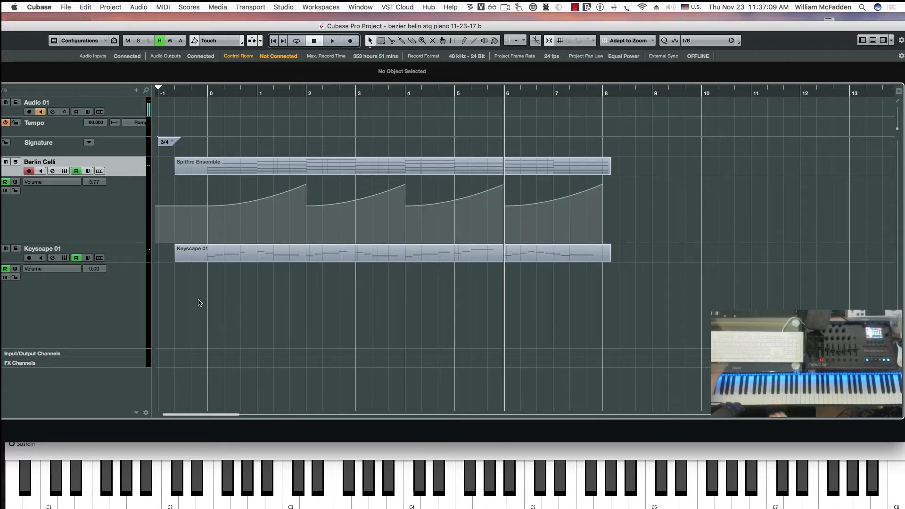
{"action": "mouse_move", "coordinate": [130, 297]}
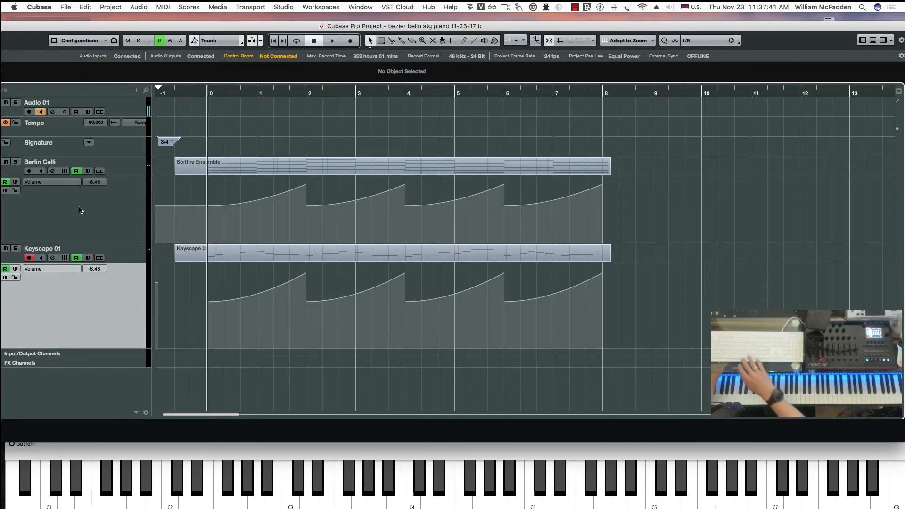
- Drag Berlin Celli volume points to peak at bars 2 and 6 and drop at bar 8
{"action": "left_click", "coordinate": [333, 40]}
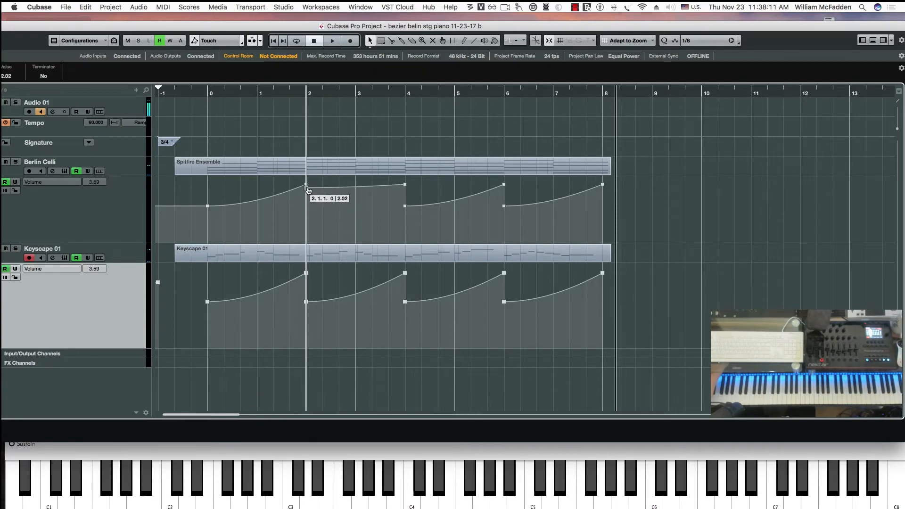
{"action": "left_click_drag", "start_coordinate": [306, 190], "coordinate": [306, 185]}
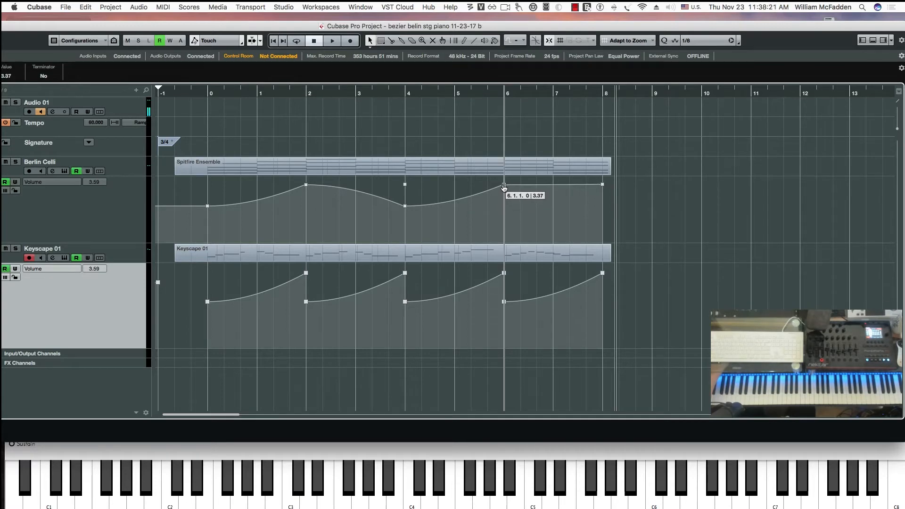
{"action": "left_click_drag", "start_coordinate": [503, 186], "coordinate": [602, 195]}
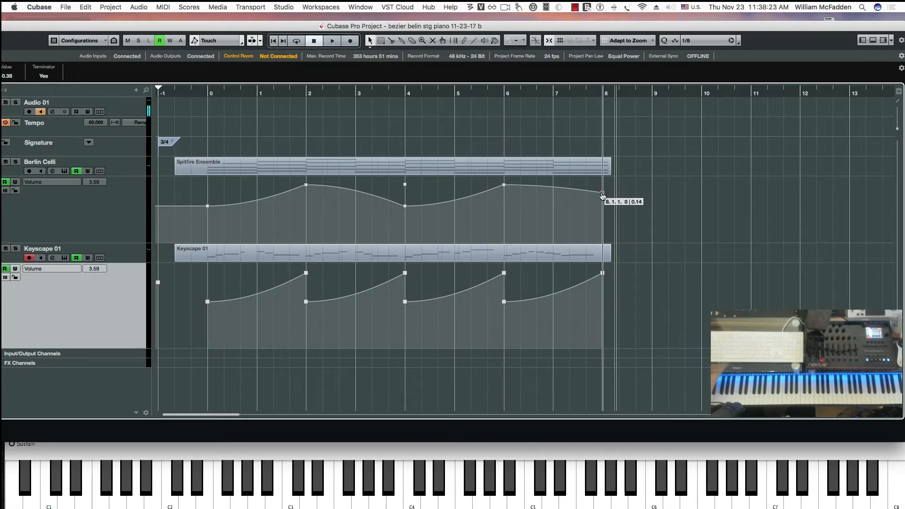
{"action": "left_click_drag", "start_coordinate": [602, 195], "coordinate": [602, 208]}
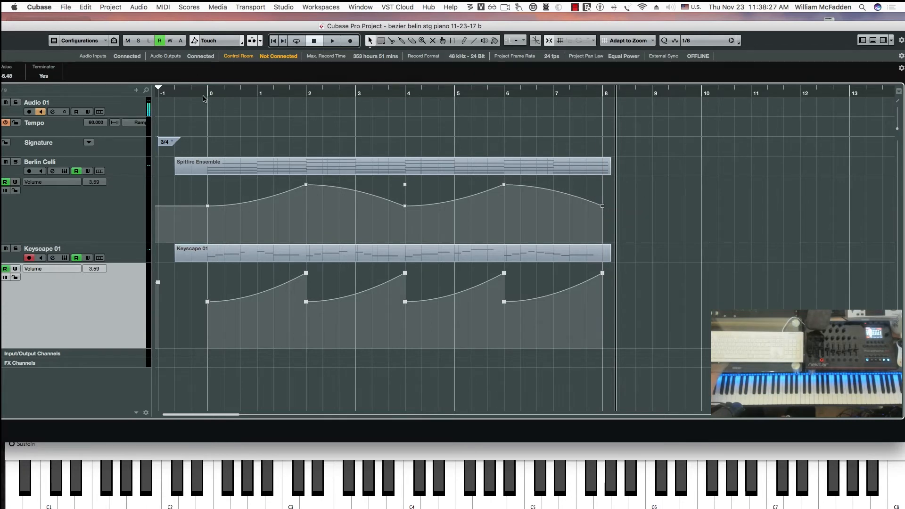
{"action": "left_click", "coordinate": [333, 40]}
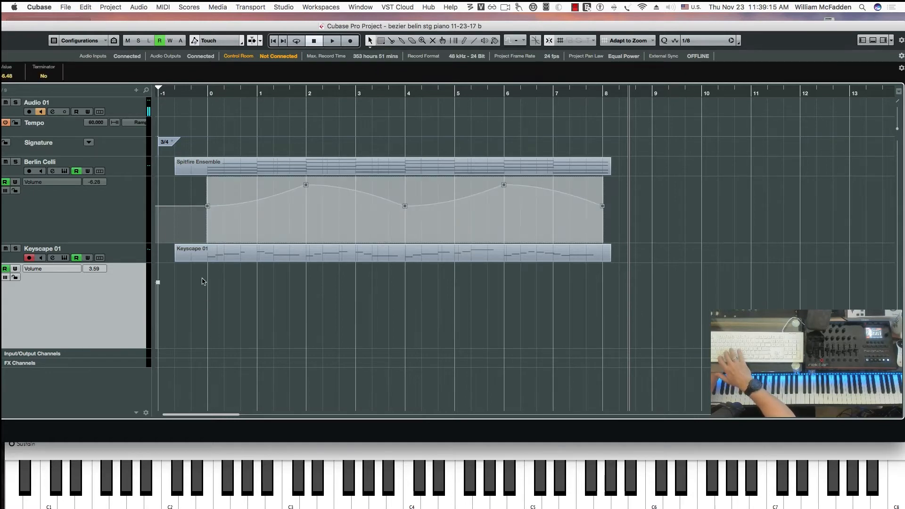
- Paste the copied Berlin Celli wave into the Keyscape 01 volume lane
{"action": "left_click", "coordinate": [209, 91]}
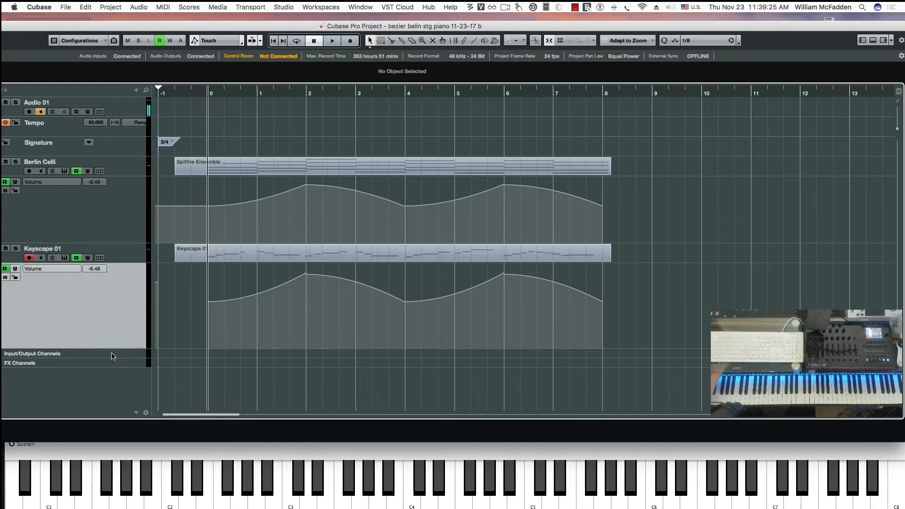
{"action": "mouse_move", "coordinate": [95, 322]}
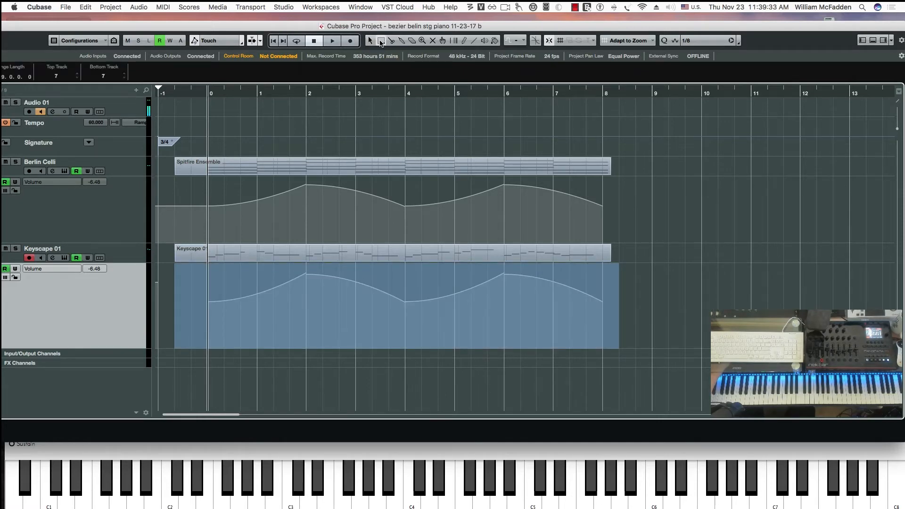
{"action": "mouse_move", "coordinate": [383, 41]}
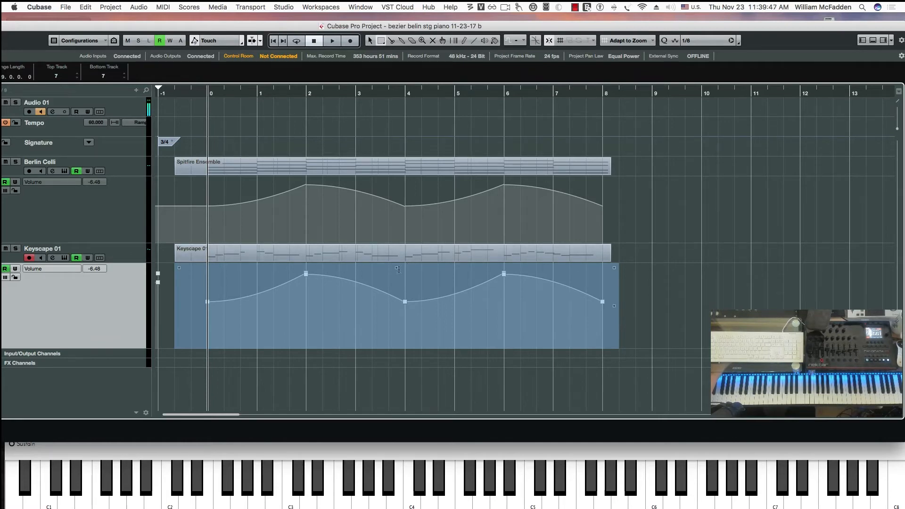
{"action": "mouse_move", "coordinate": [395, 265]}
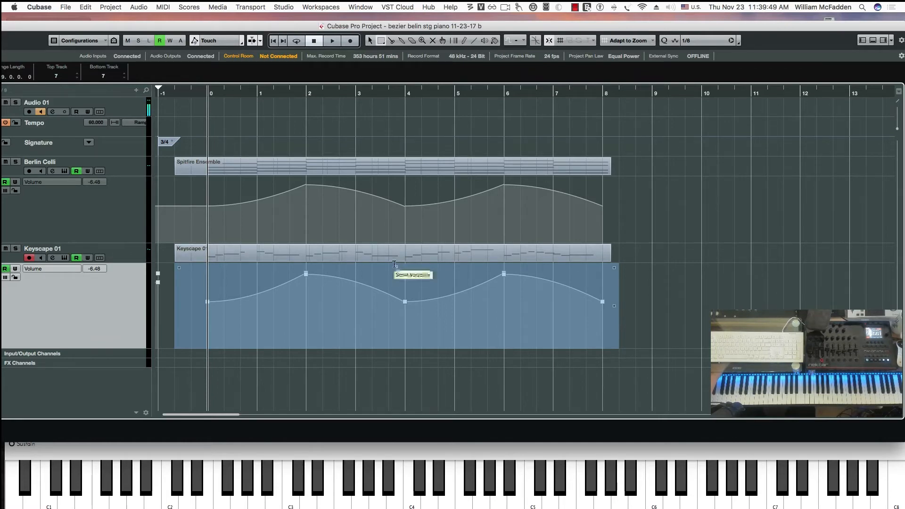
- Squeeze the Keyscape 01 curve down with Scale Vertically, then restore its height
{"action": "left_click_drag", "start_coordinate": [404, 301], "coordinate": [403, 314]}
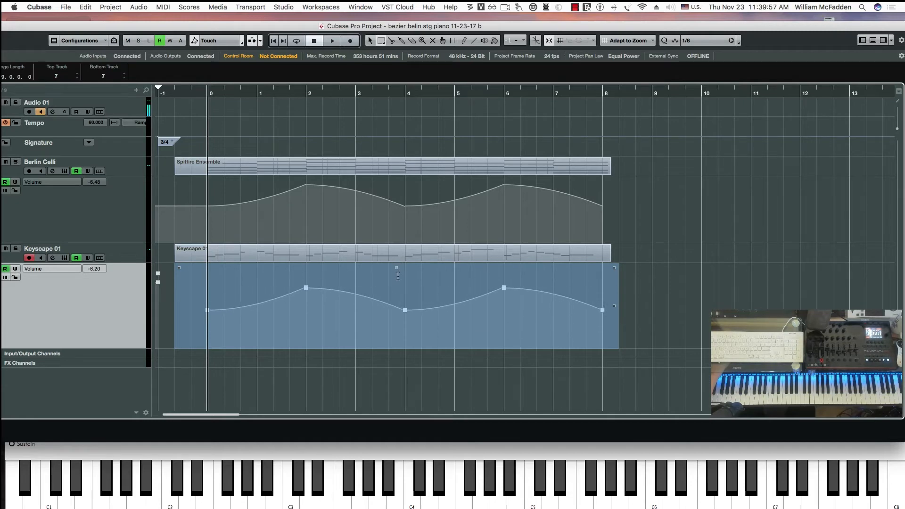
{"action": "left_click_drag", "start_coordinate": [396, 276], "coordinate": [398, 263]}
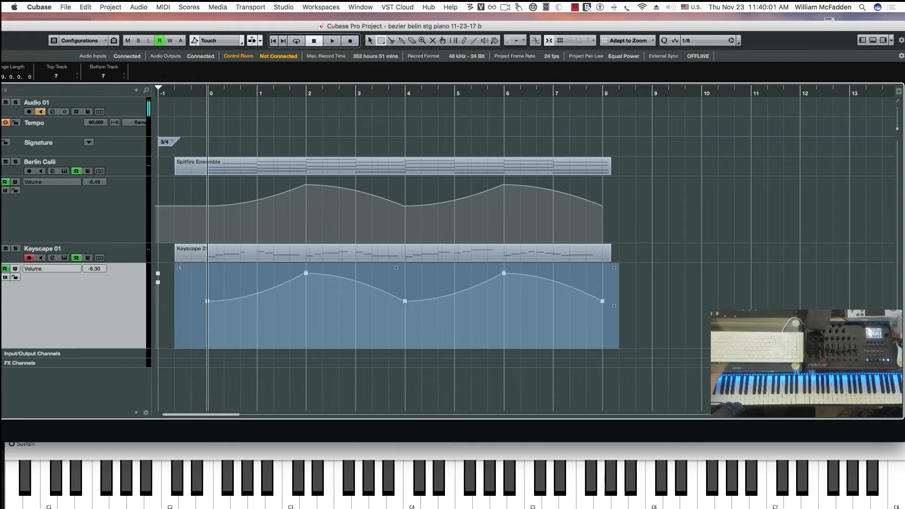
{"action": "mouse_move", "coordinate": [179, 267]}
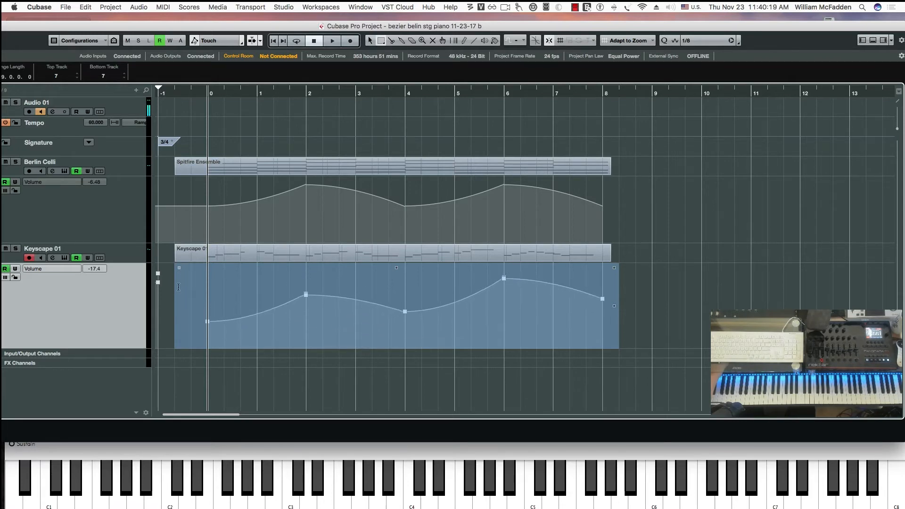
- Tilt the Keyscape 01 curve left so it starts at -13.7 and rises
{"action": "left_click_drag", "start_coordinate": [206, 321], "coordinate": [206, 337]}
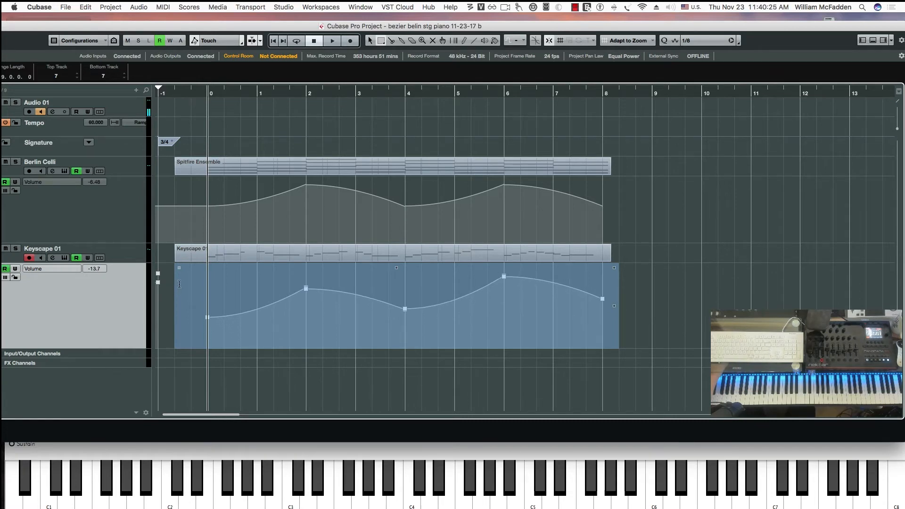
{"action": "mouse_move", "coordinate": [180, 268]}
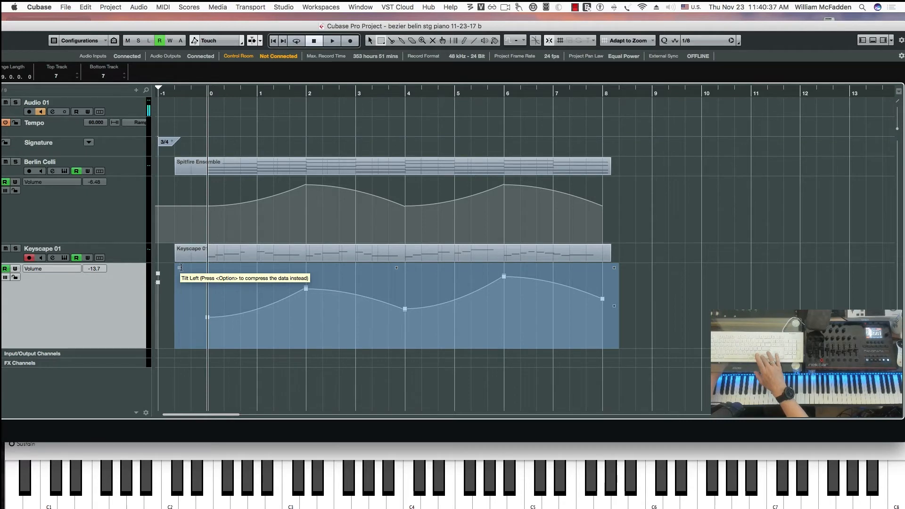
{"action": "right_click", "coordinate": [182, 270]}
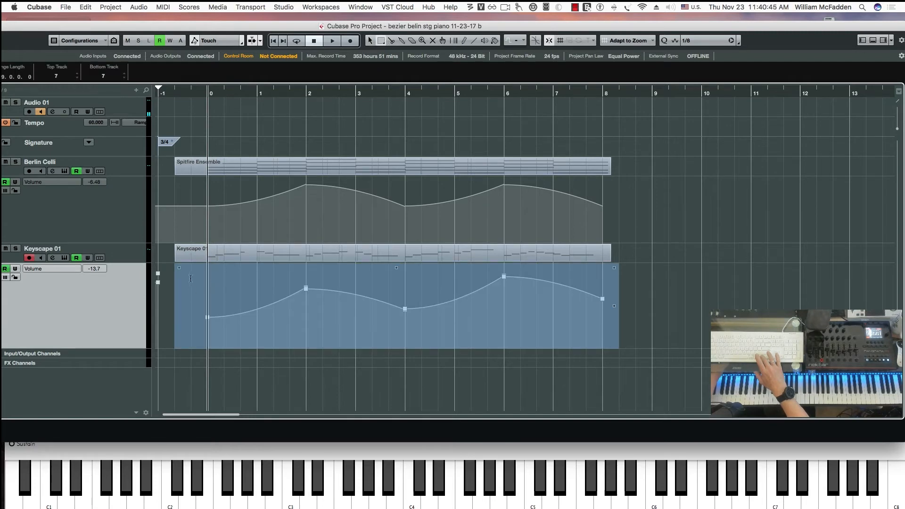
{"action": "mouse_move", "coordinate": [190, 278]}
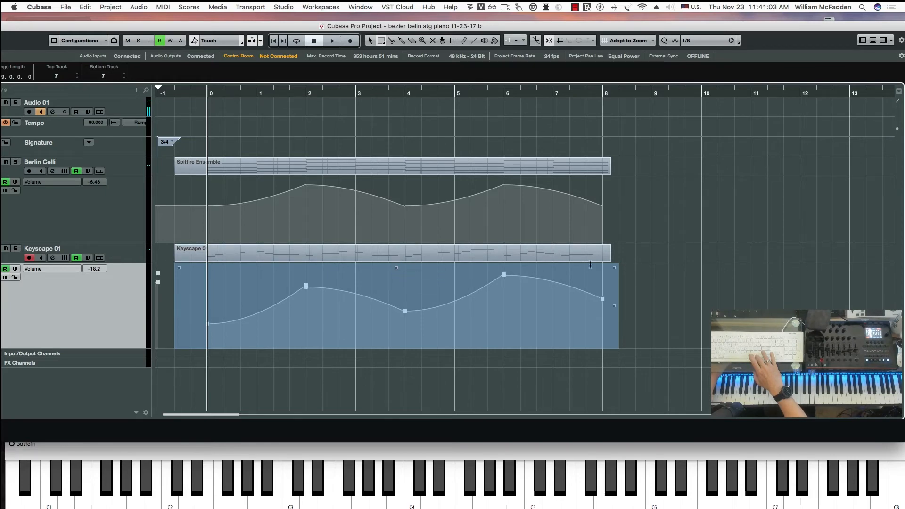
{"action": "mouse_move", "coordinate": [613, 266]}
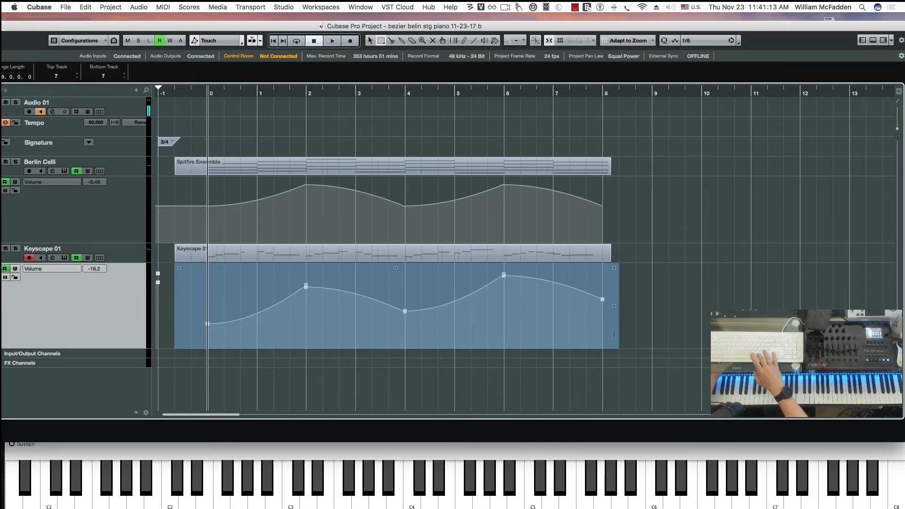
{"action": "mouse_move", "coordinate": [613, 304]}
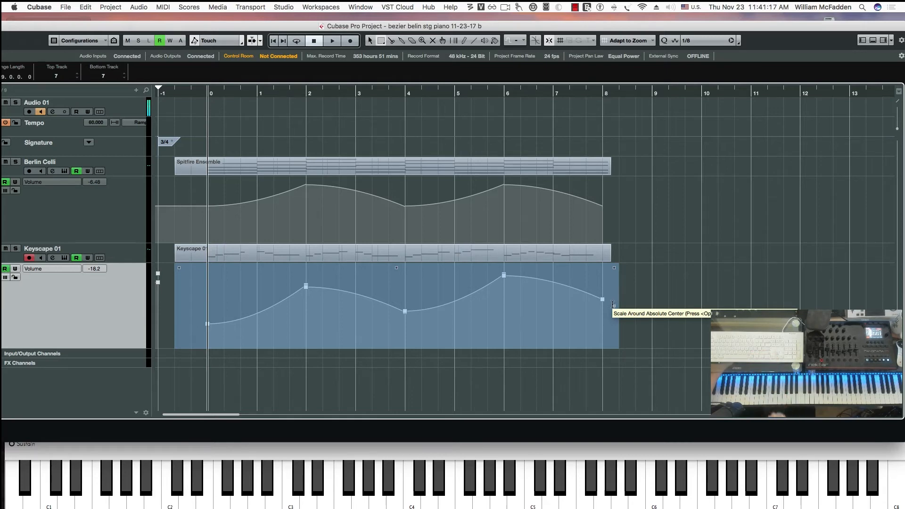
{"action": "left_click_drag", "start_coordinate": [612, 304], "coordinate": [612, 337]}
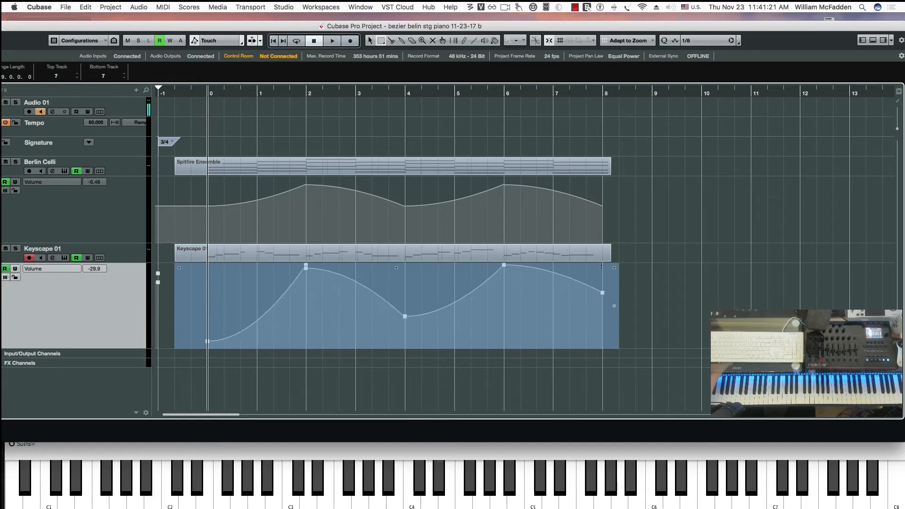
{"action": "left_click_drag", "start_coordinate": [602, 306], "coordinate": [606, 300]}
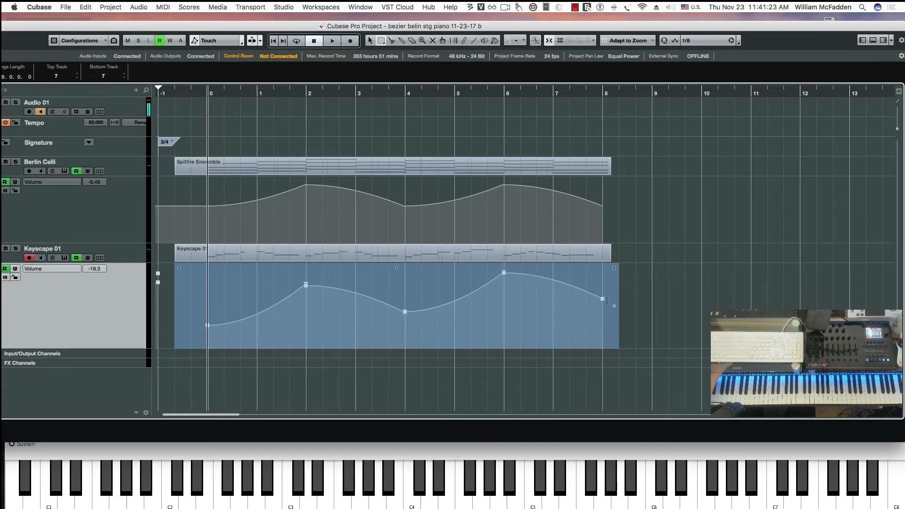
{"action": "left_click_drag", "start_coordinate": [606, 300], "coordinate": [602, 301]}
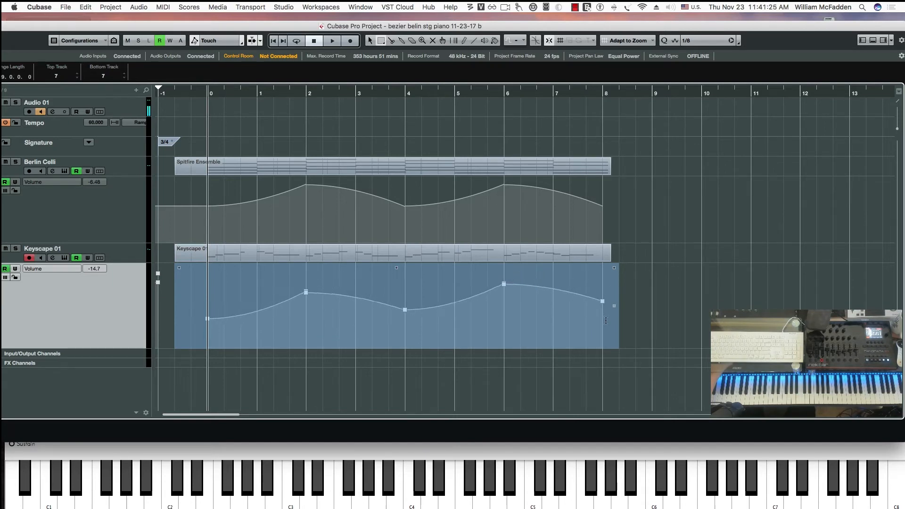
{"action": "left_click_drag", "start_coordinate": [602, 301], "coordinate": [602, 298]}
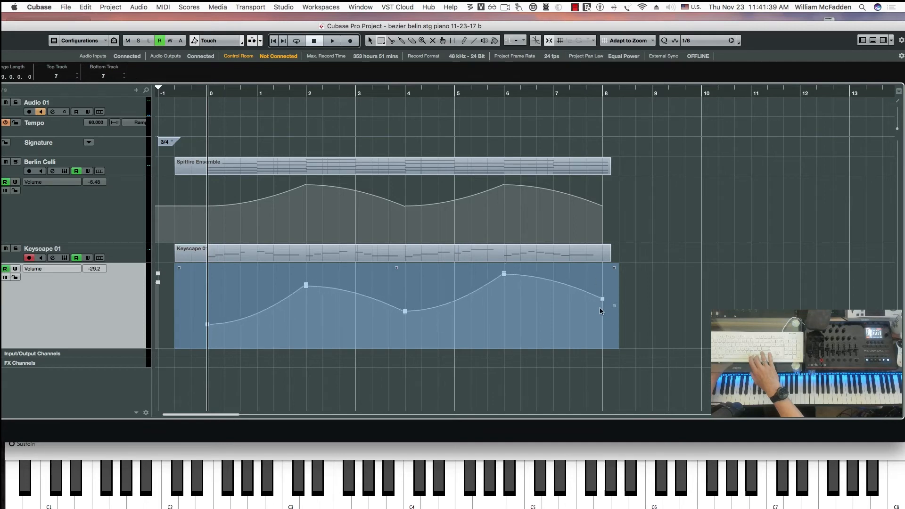
{"action": "left_click_drag", "start_coordinate": [601, 299], "coordinate": [605, 295]}
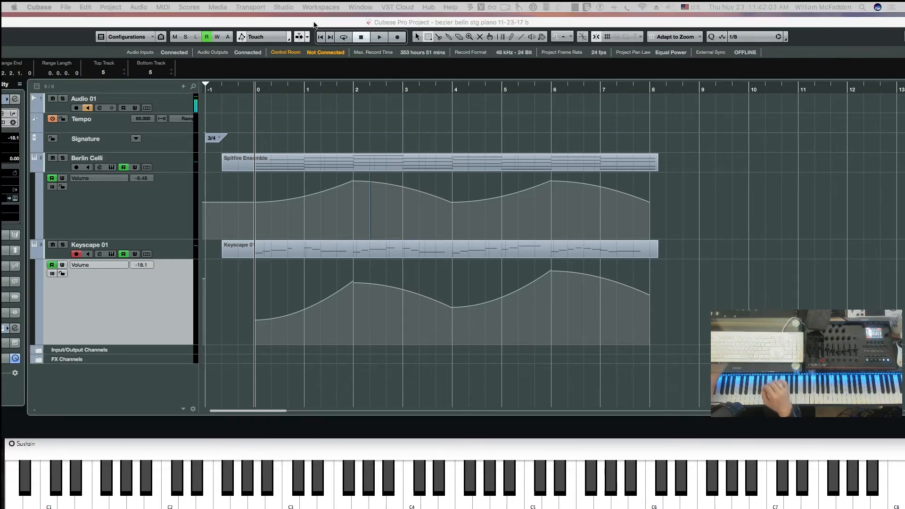
- Deselect the Berlin Celli and Keyscape automation curves to end the transform
{"action": "left_click", "coordinate": [283, 6]}
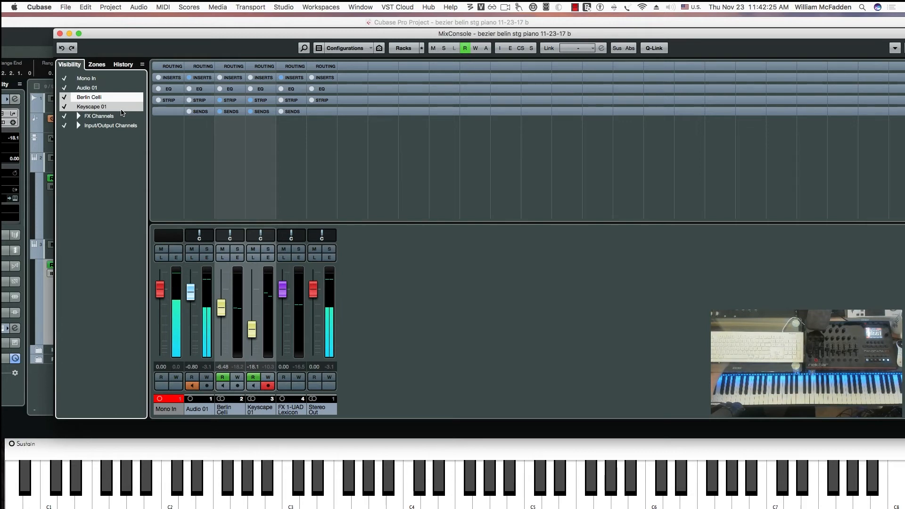
{"action": "mouse_move", "coordinate": [549, 50]}
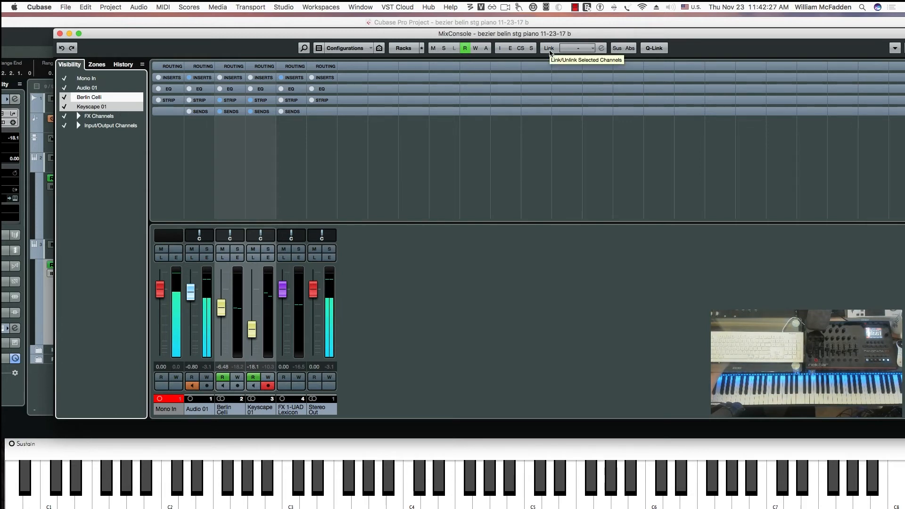
- Link Berlin Celli and Keyscape 01 as Link 1 with Use VCA Fader enabled
{"action": "left_click", "coordinate": [548, 48]}
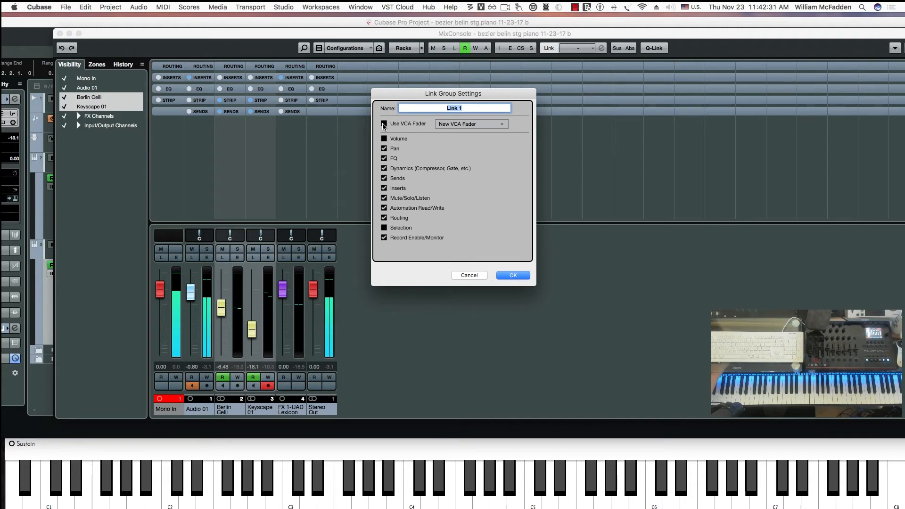
{"action": "left_click", "coordinate": [384, 124]}
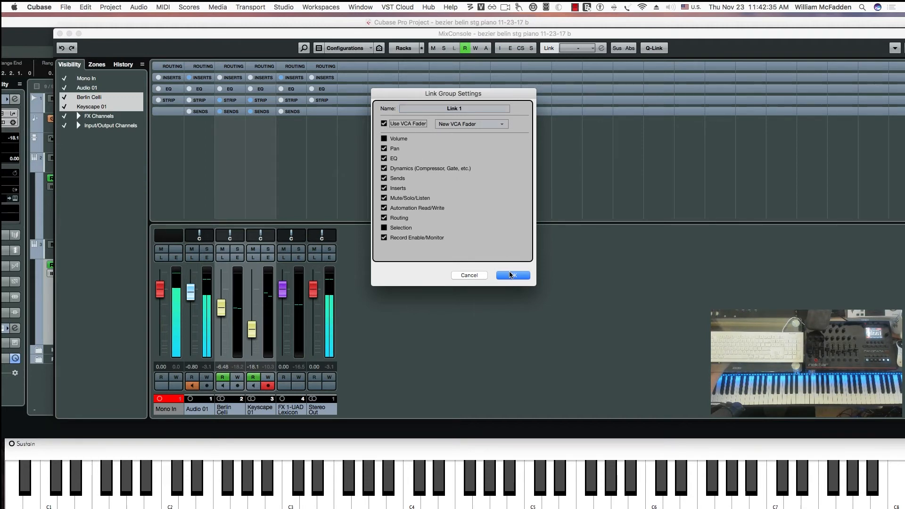
{"action": "left_click", "coordinate": [513, 276]}
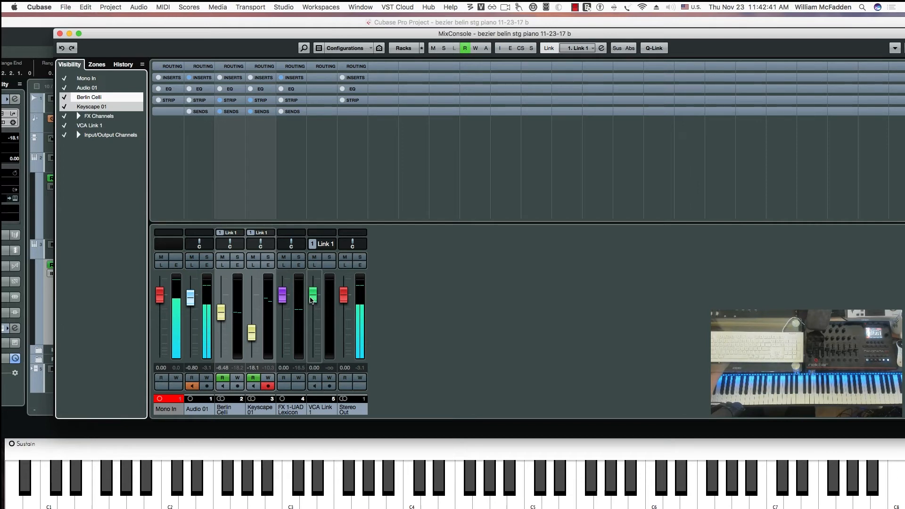
- Move the VCA Link 1 fader up and down, settling at 1.97, then leave MixConsole
{"action": "left_click_drag", "start_coordinate": [311, 298], "coordinate": [311, 286]}
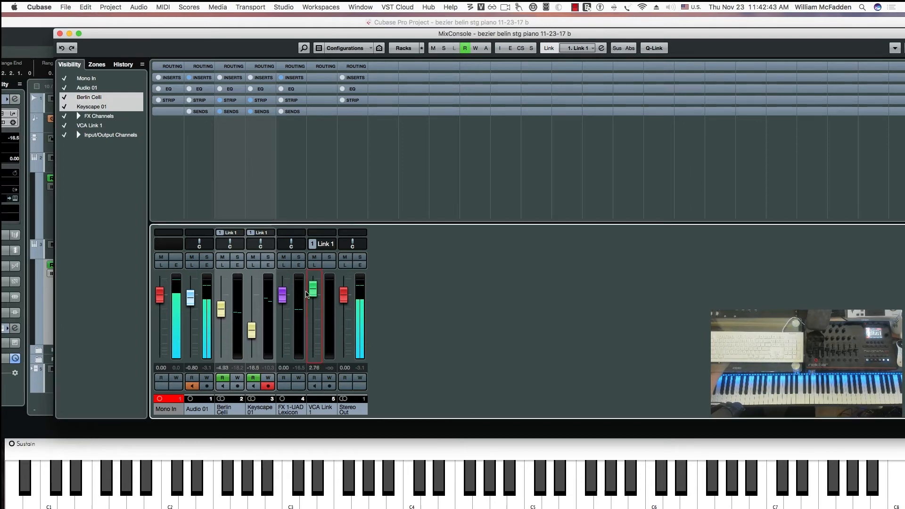
{"action": "left_click_drag", "start_coordinate": [311, 285], "coordinate": [312, 315]}
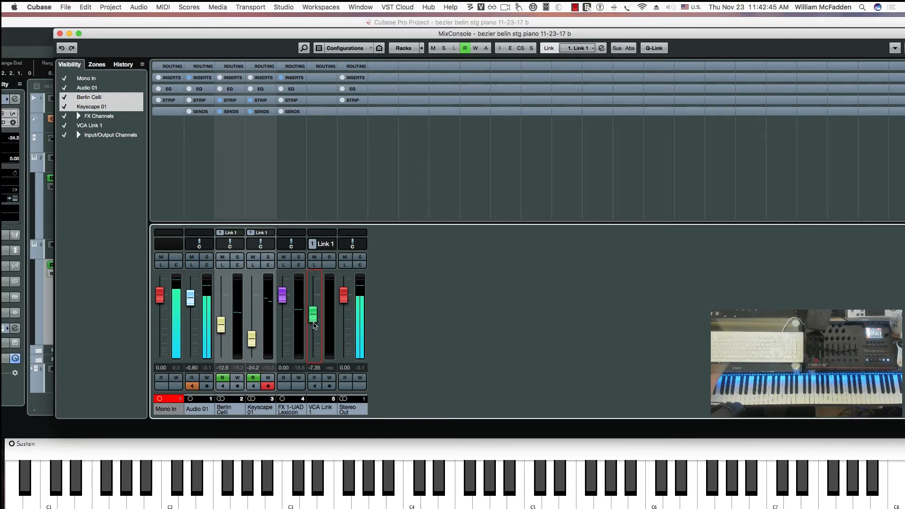
{"action": "left_click_drag", "start_coordinate": [312, 315], "coordinate": [312, 328]}
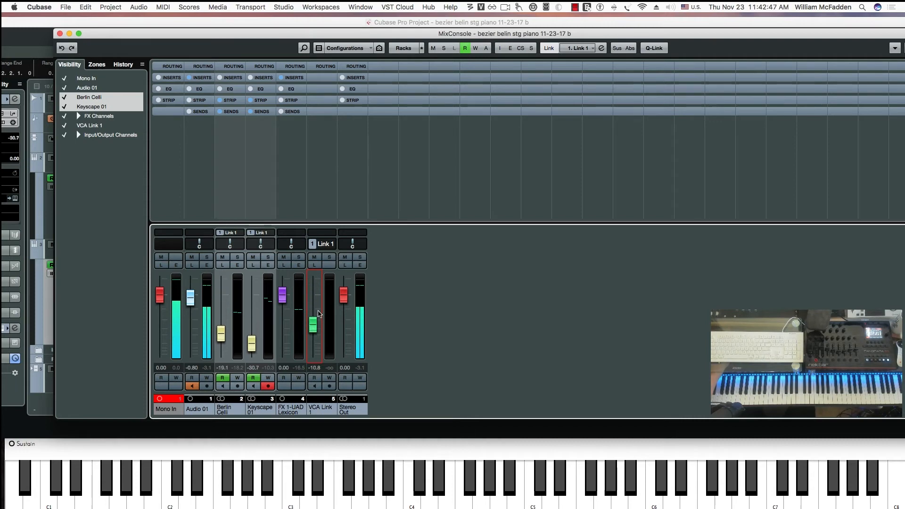
{"action": "left_click_drag", "start_coordinate": [314, 328], "coordinate": [313, 286]}
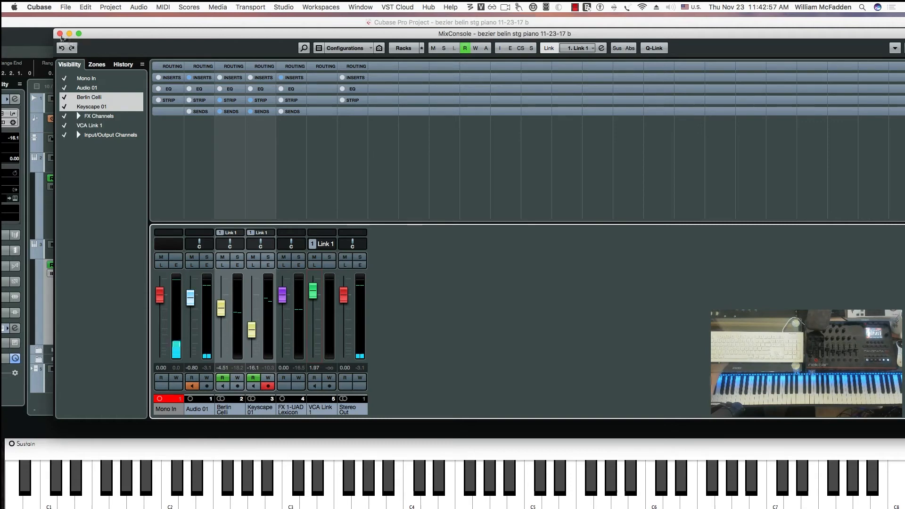
{"action": "left_click", "coordinate": [61, 33]}
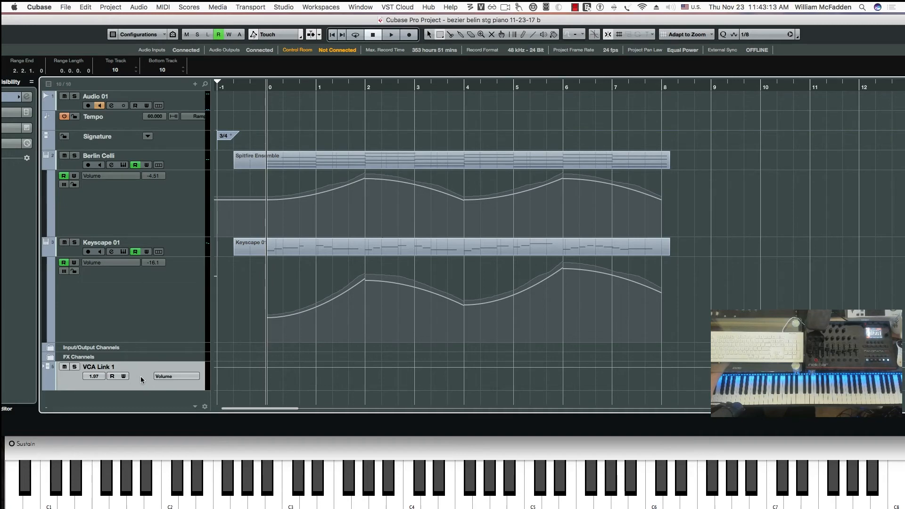
- Enable automation read on the VCA Link 1 track from its context menu
{"action": "right_click", "coordinate": [141, 379]}
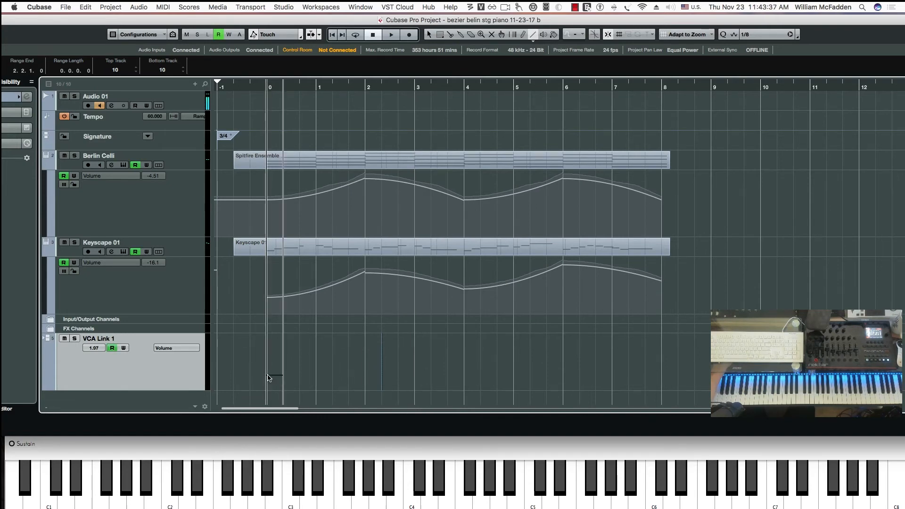
- Draw a rising Bezier volume line on the VCA Link 1 lane from bar 0 to bar 8
{"action": "left_click_drag", "start_coordinate": [267, 378], "coordinate": [583, 352]}
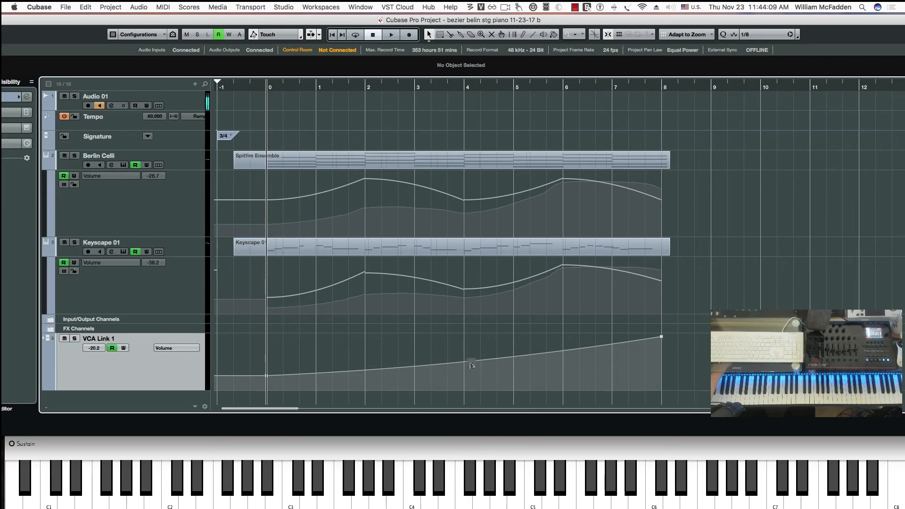
- Add a slightly raised point at bar 4 on the VCA Link 1 line and start playback
{"action": "left_click", "coordinate": [469, 365]}
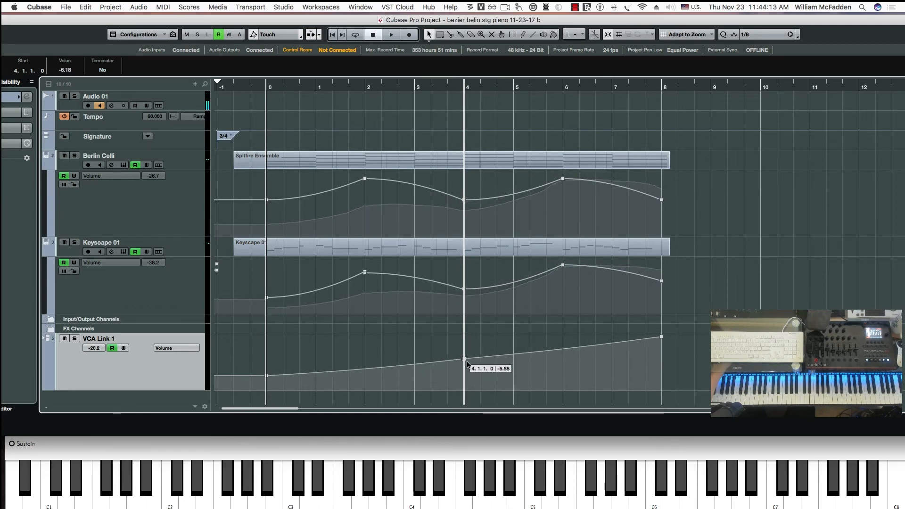
{"action": "left_click_drag", "start_coordinate": [463, 358], "coordinate": [465, 352]}
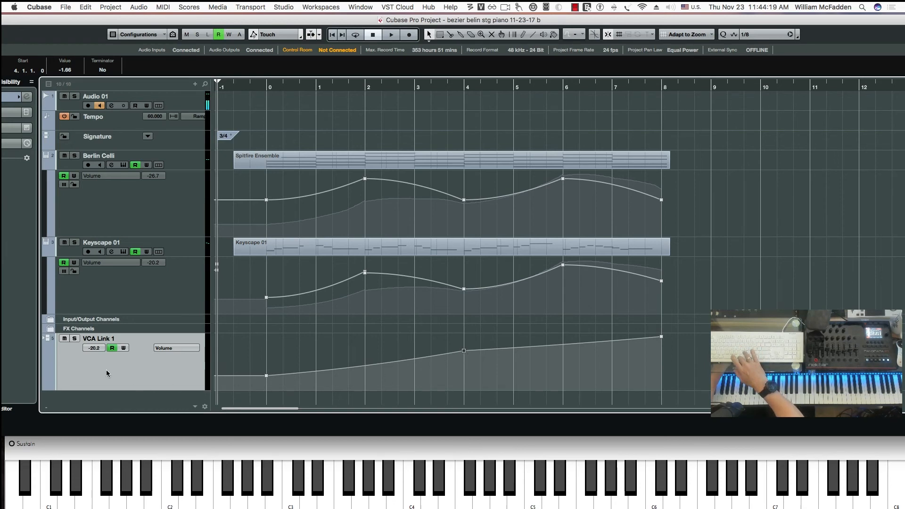
{"action": "left_click", "coordinate": [391, 34]}
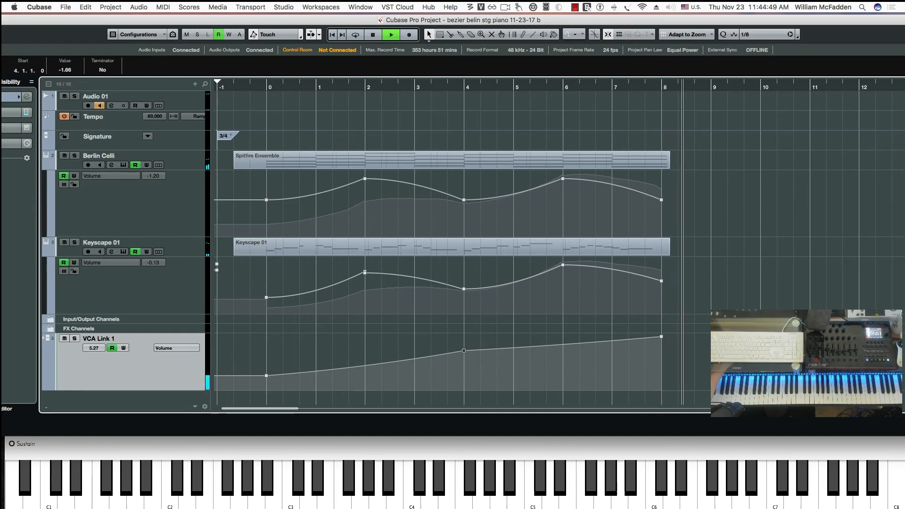
- Stop playback past bar 8, leaving VCA Link 1 at 5.27 with its bar-4 point
{"action": "left_click", "coordinate": [373, 34]}
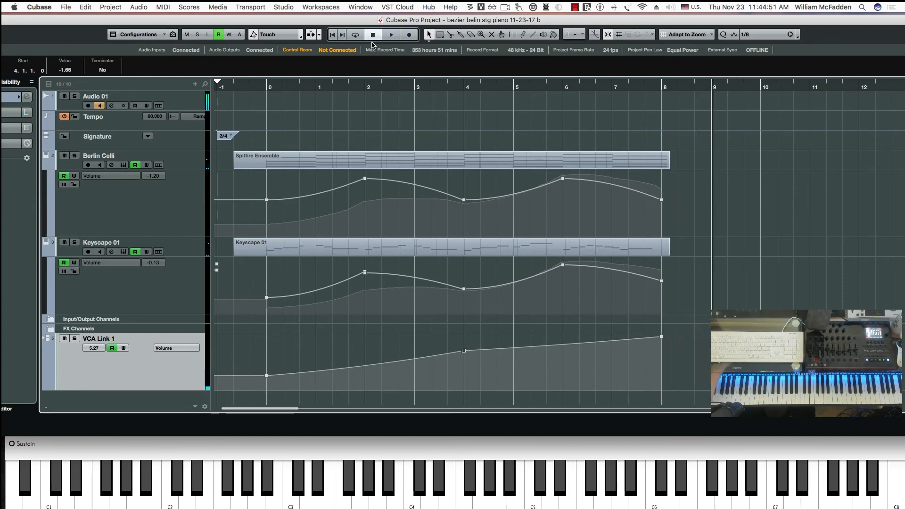
{"action": "left_click", "coordinate": [367, 165]}
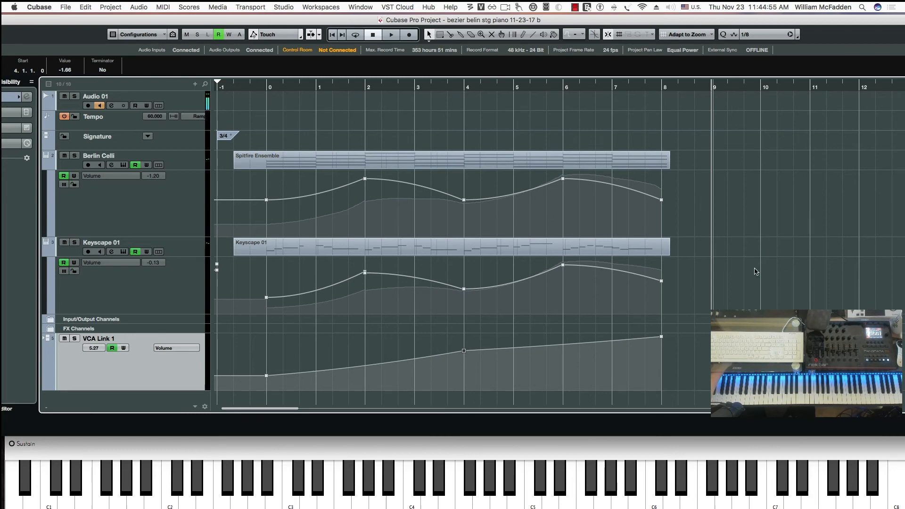
{"action": "mouse_move", "coordinate": [777, 265]}
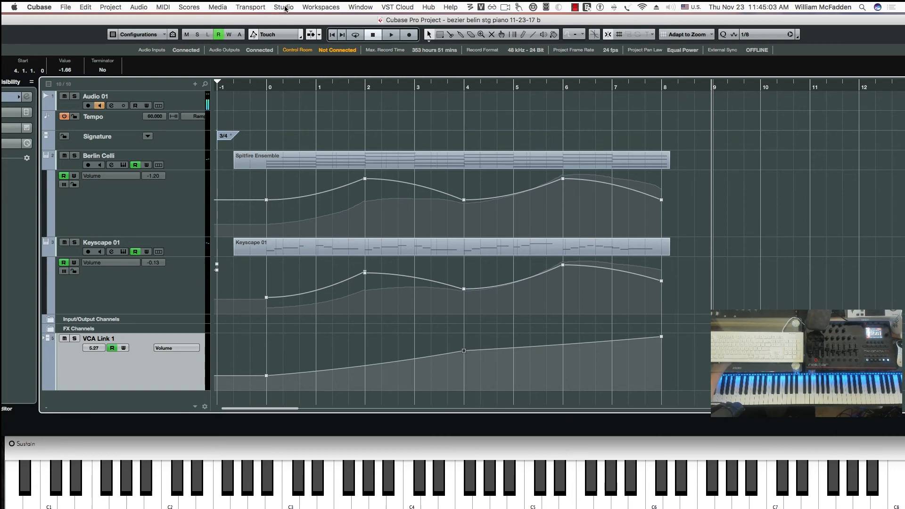
- Open the Project menu for the Automation Panel and close the MIDI Monitor window
{"action": "left_click", "coordinate": [110, 7]}
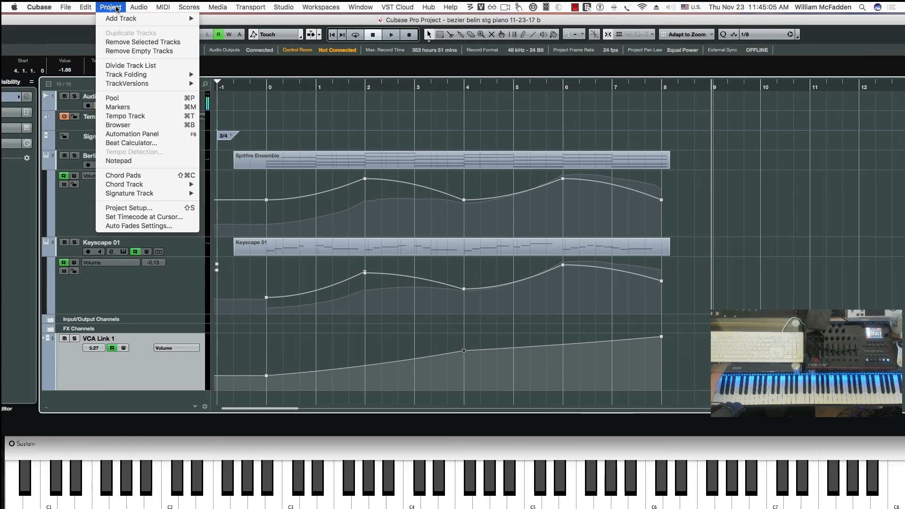
{"action": "mouse_move", "coordinate": [132, 143]}
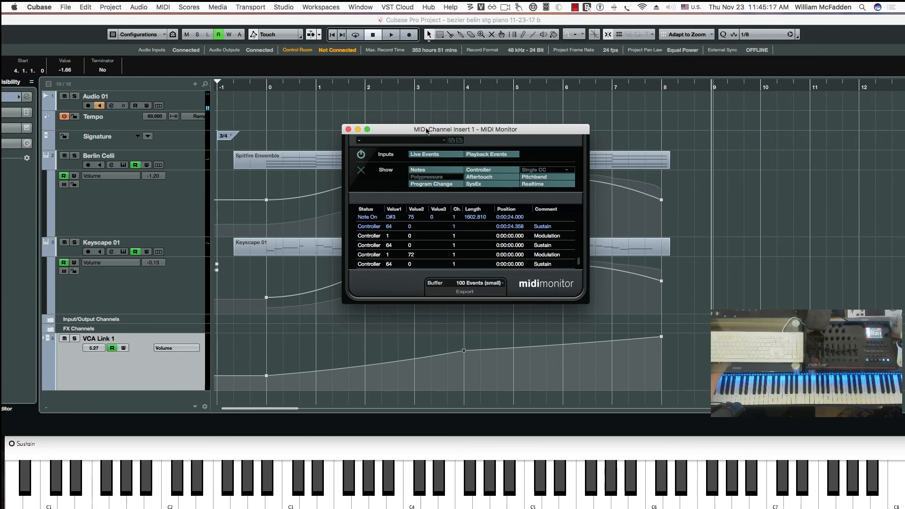
{"action": "left_click", "coordinate": [348, 129]}
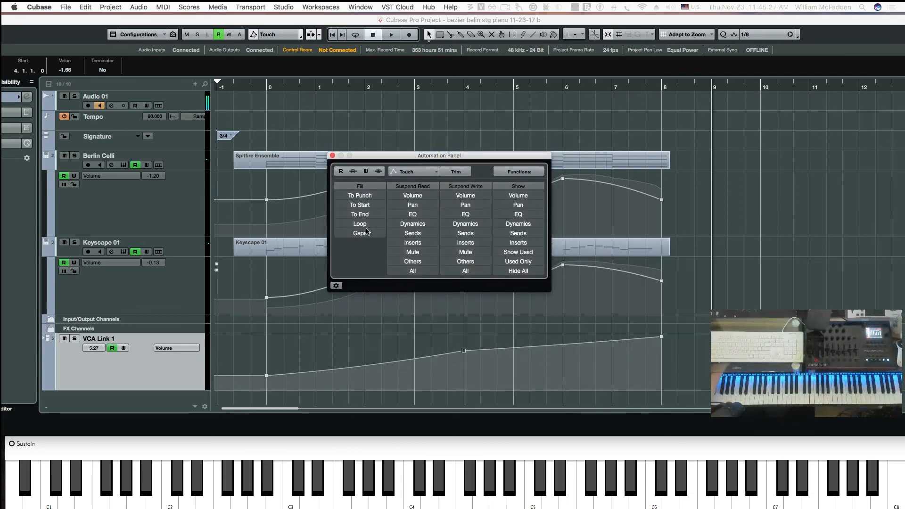
{"action": "mouse_move", "coordinate": [470, 150]}
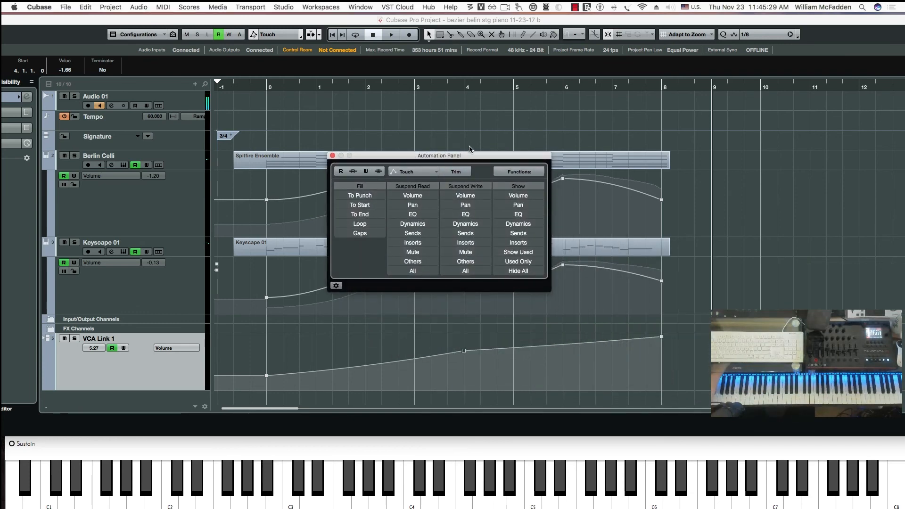
{"action": "mouse_move", "coordinate": [492, 212]}
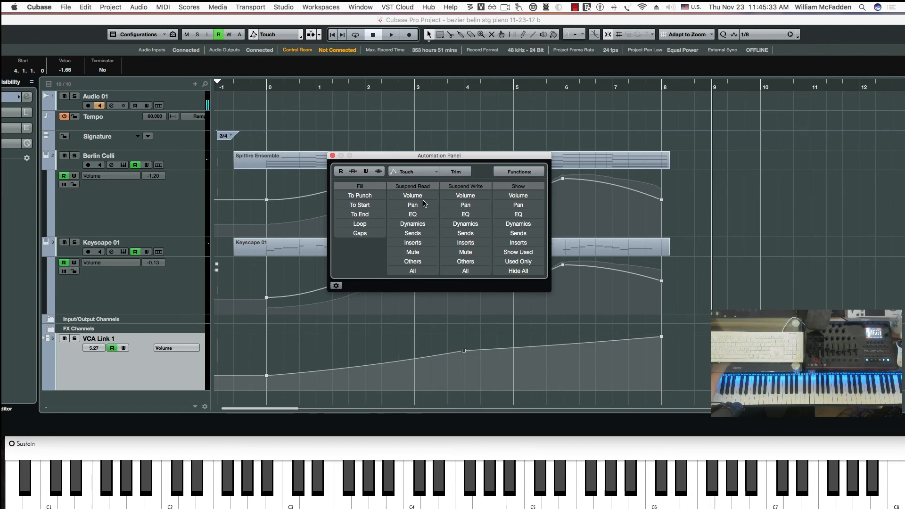
{"action": "mouse_move", "coordinate": [430, 240]}
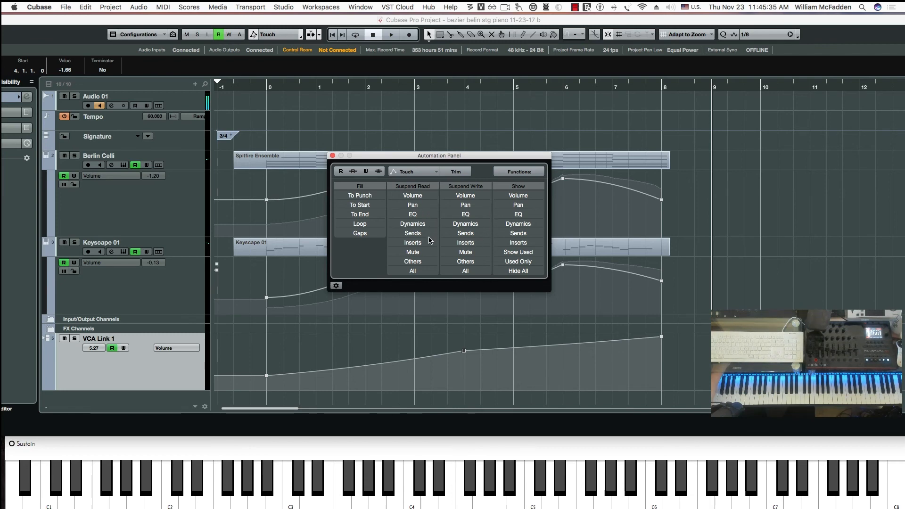
{"action": "mouse_move", "coordinate": [423, 258]}
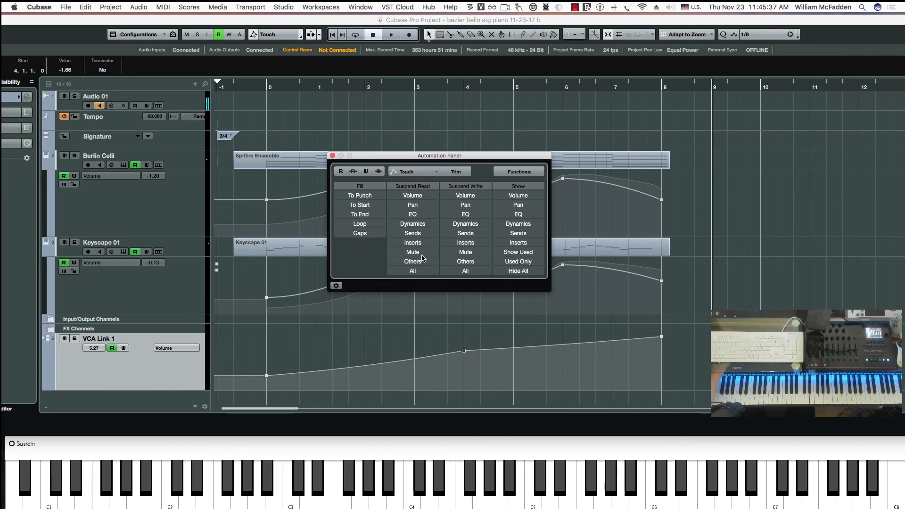
{"action": "mouse_move", "coordinate": [697, 179]}
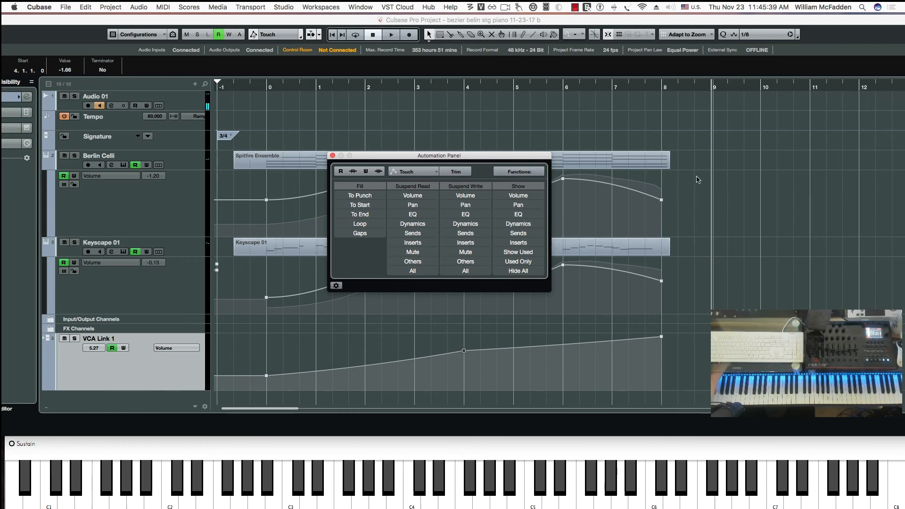
{"action": "mouse_move", "coordinate": [504, 121]}
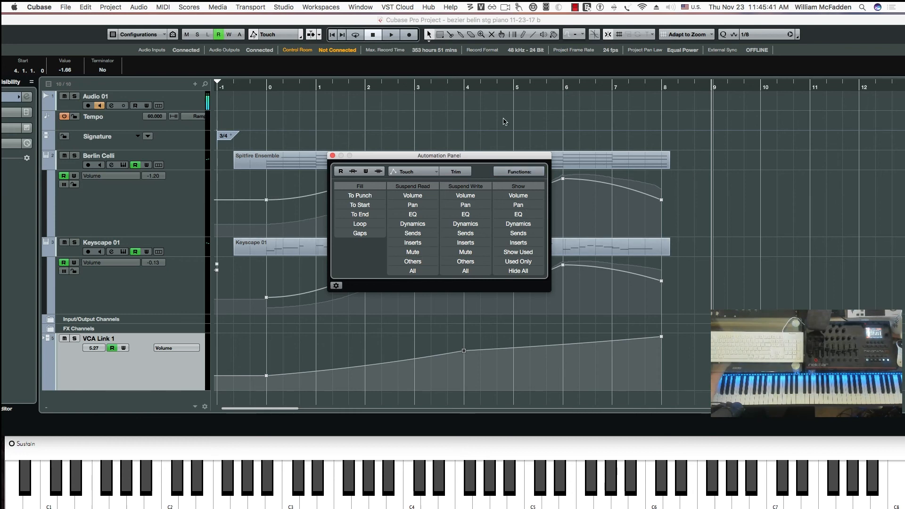
{"action": "mouse_move", "coordinate": [480, 114]}
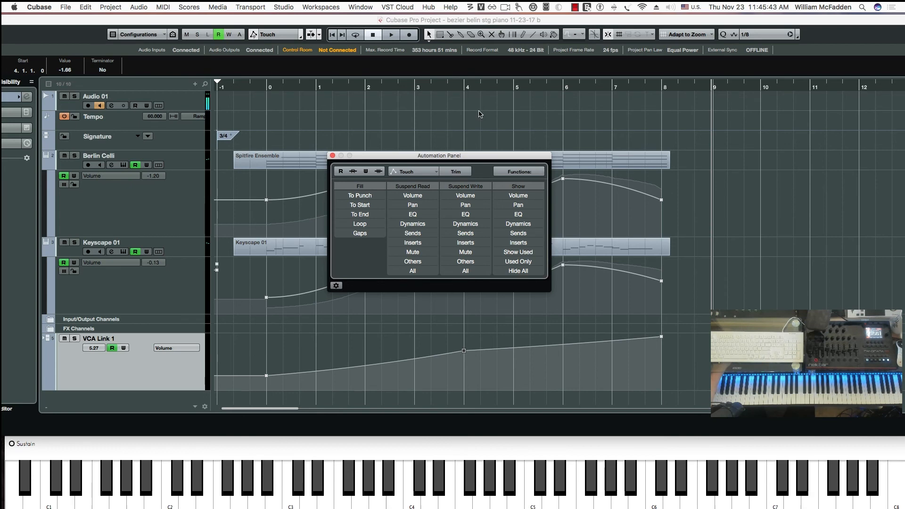
{"action": "mouse_move", "coordinate": [440, 128]}
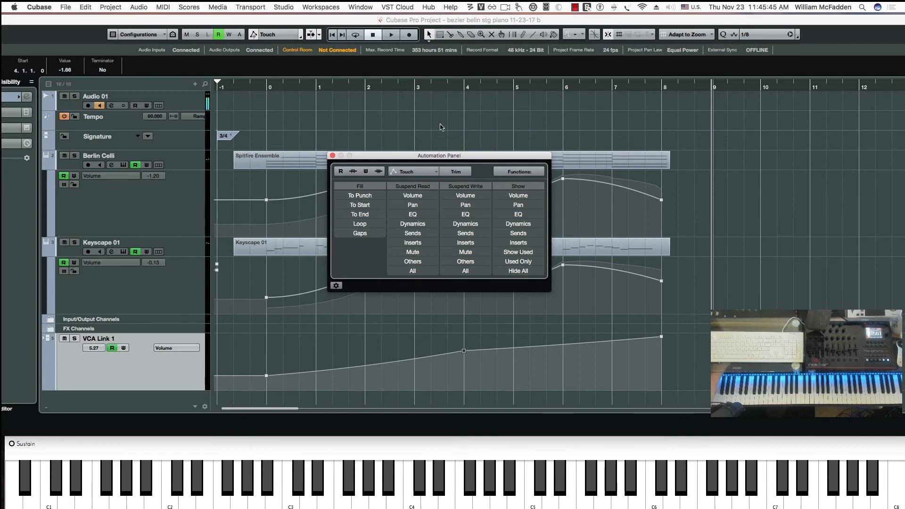
{"action": "mouse_move", "coordinate": [424, 129]}
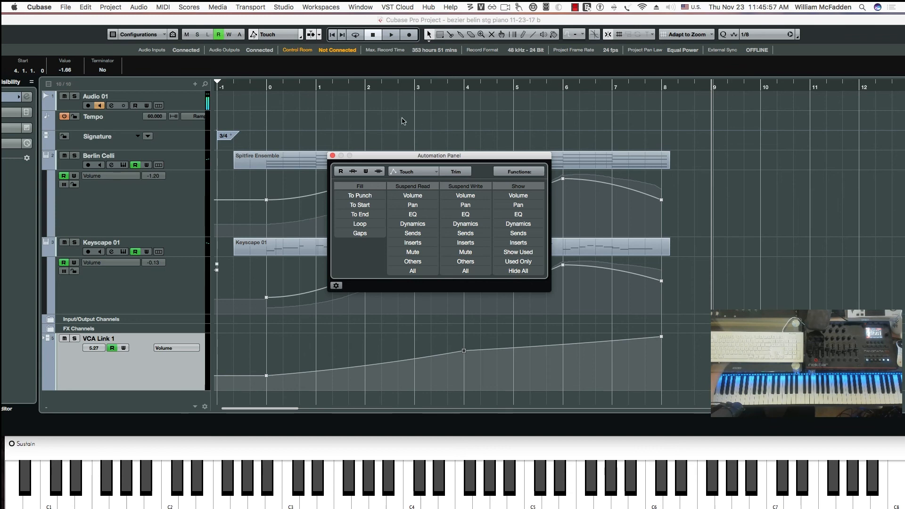
{"action": "mouse_move", "coordinate": [381, 137]}
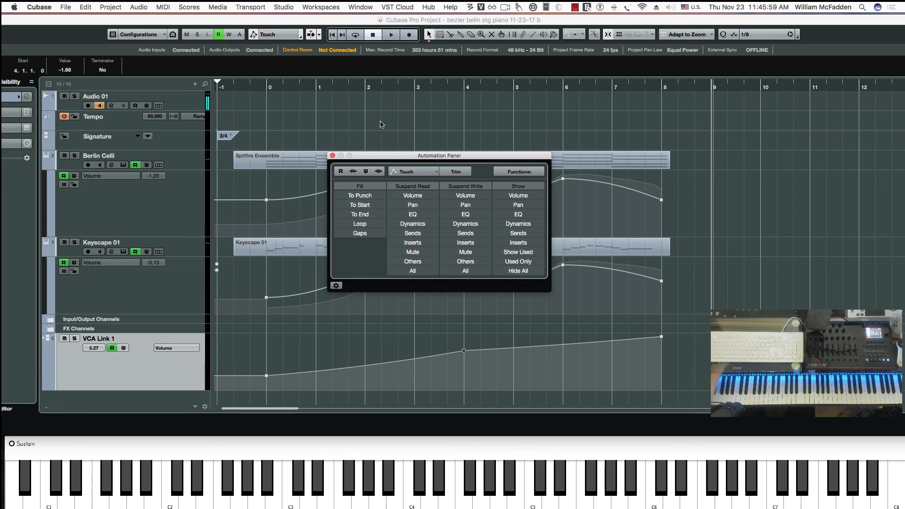
{"action": "mouse_move", "coordinate": [369, 128]}
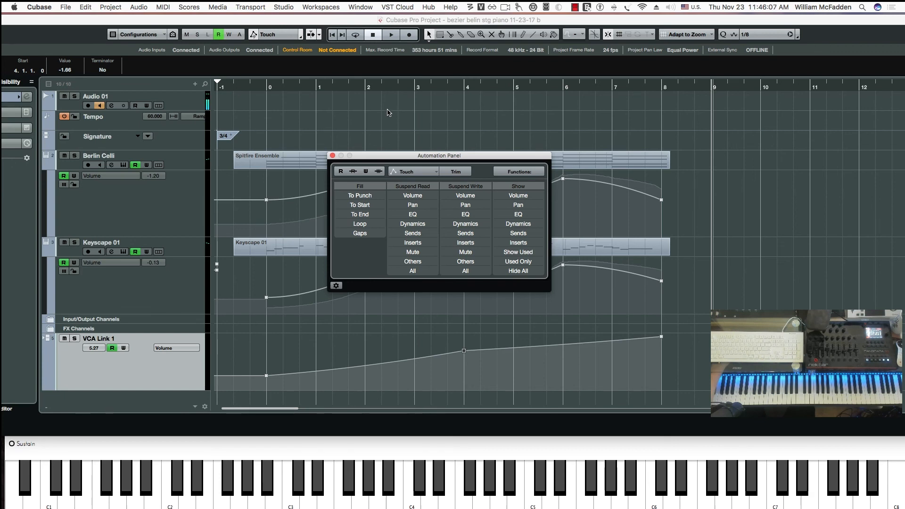
{"action": "mouse_move", "coordinate": [427, 113]}
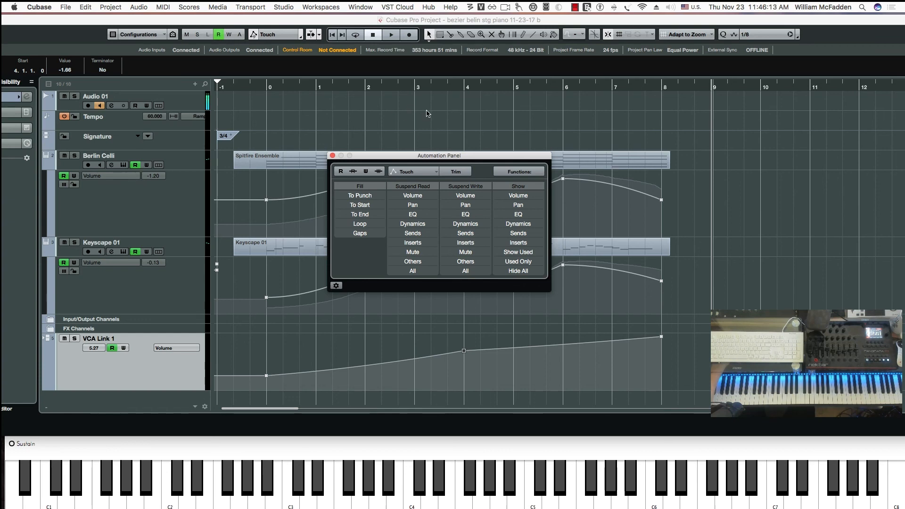
{"action": "mouse_move", "coordinate": [465, 114]}
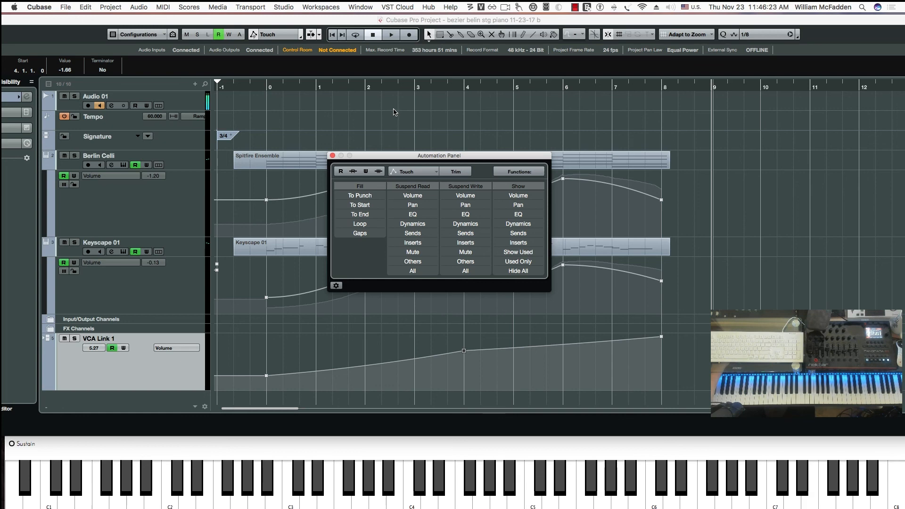
{"action": "mouse_move", "coordinate": [405, 137]}
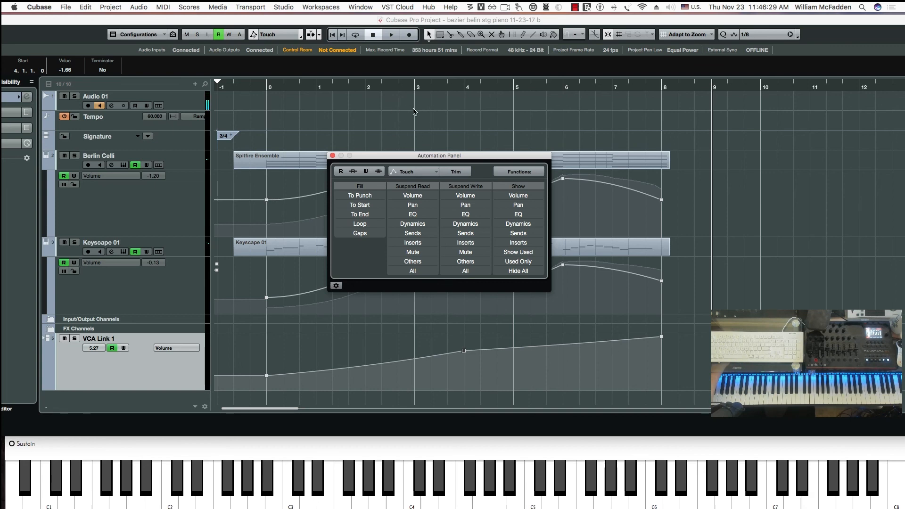
{"action": "mouse_move", "coordinate": [386, 114]}
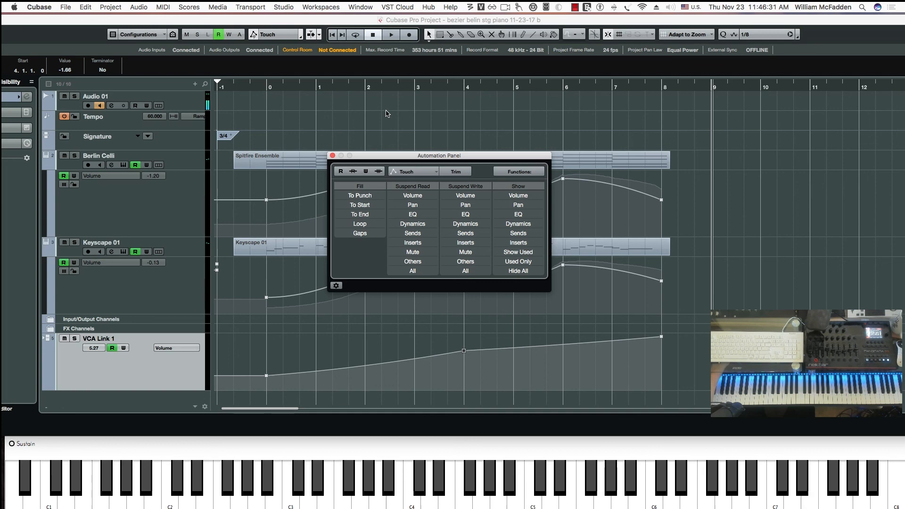
{"action": "mouse_move", "coordinate": [227, 187]}
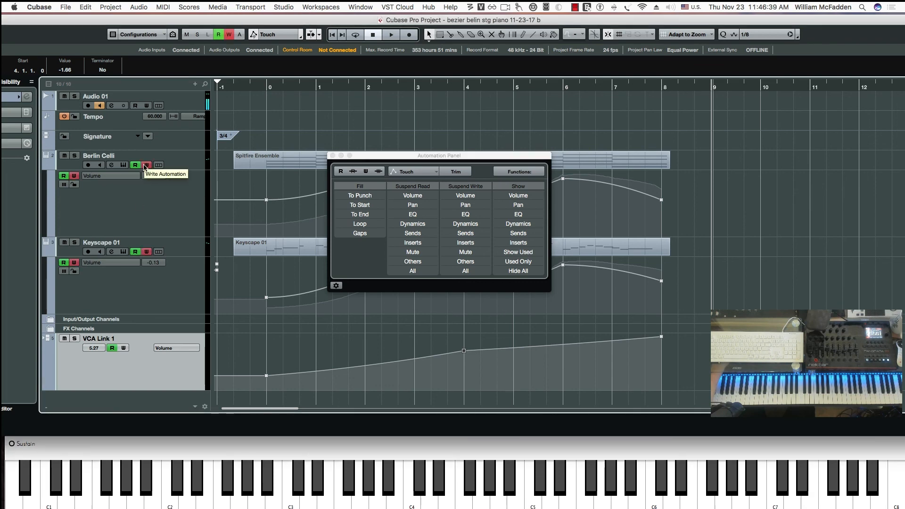
- Enable Write Automation on Berlin Celli, which also write-enables Keyscape 01
{"action": "left_click", "coordinate": [147, 165]}
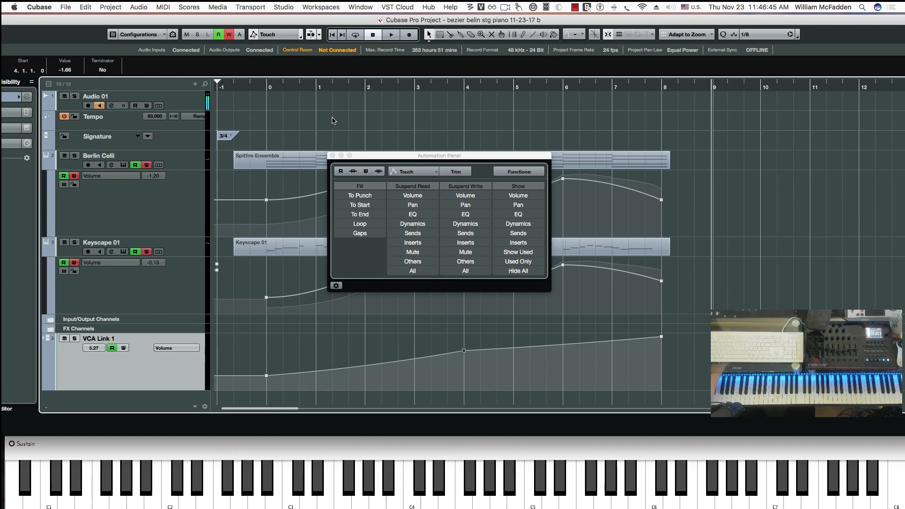
{"action": "mouse_move", "coordinate": [335, 115]}
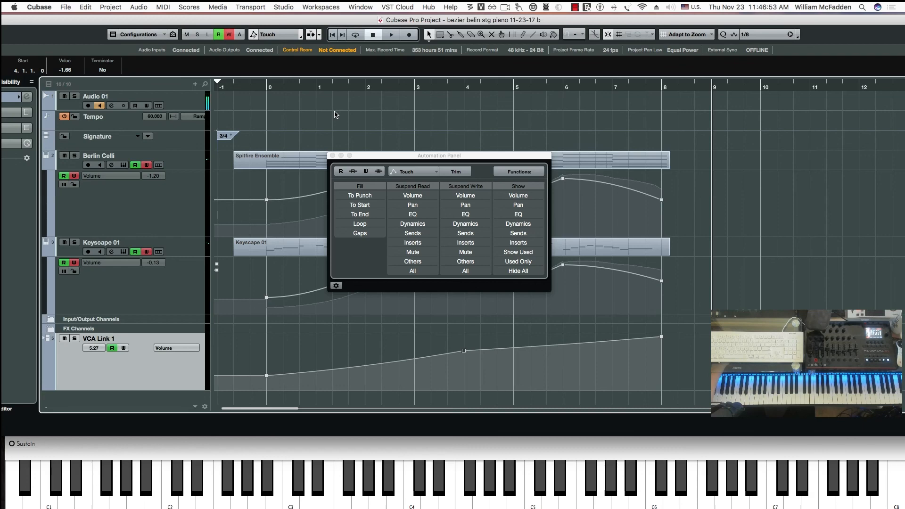
{"action": "mouse_move", "coordinate": [342, 114]}
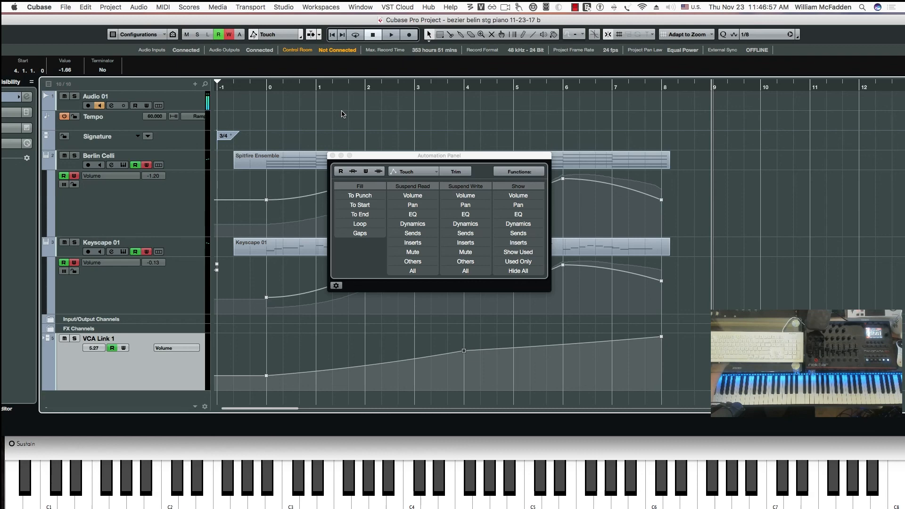